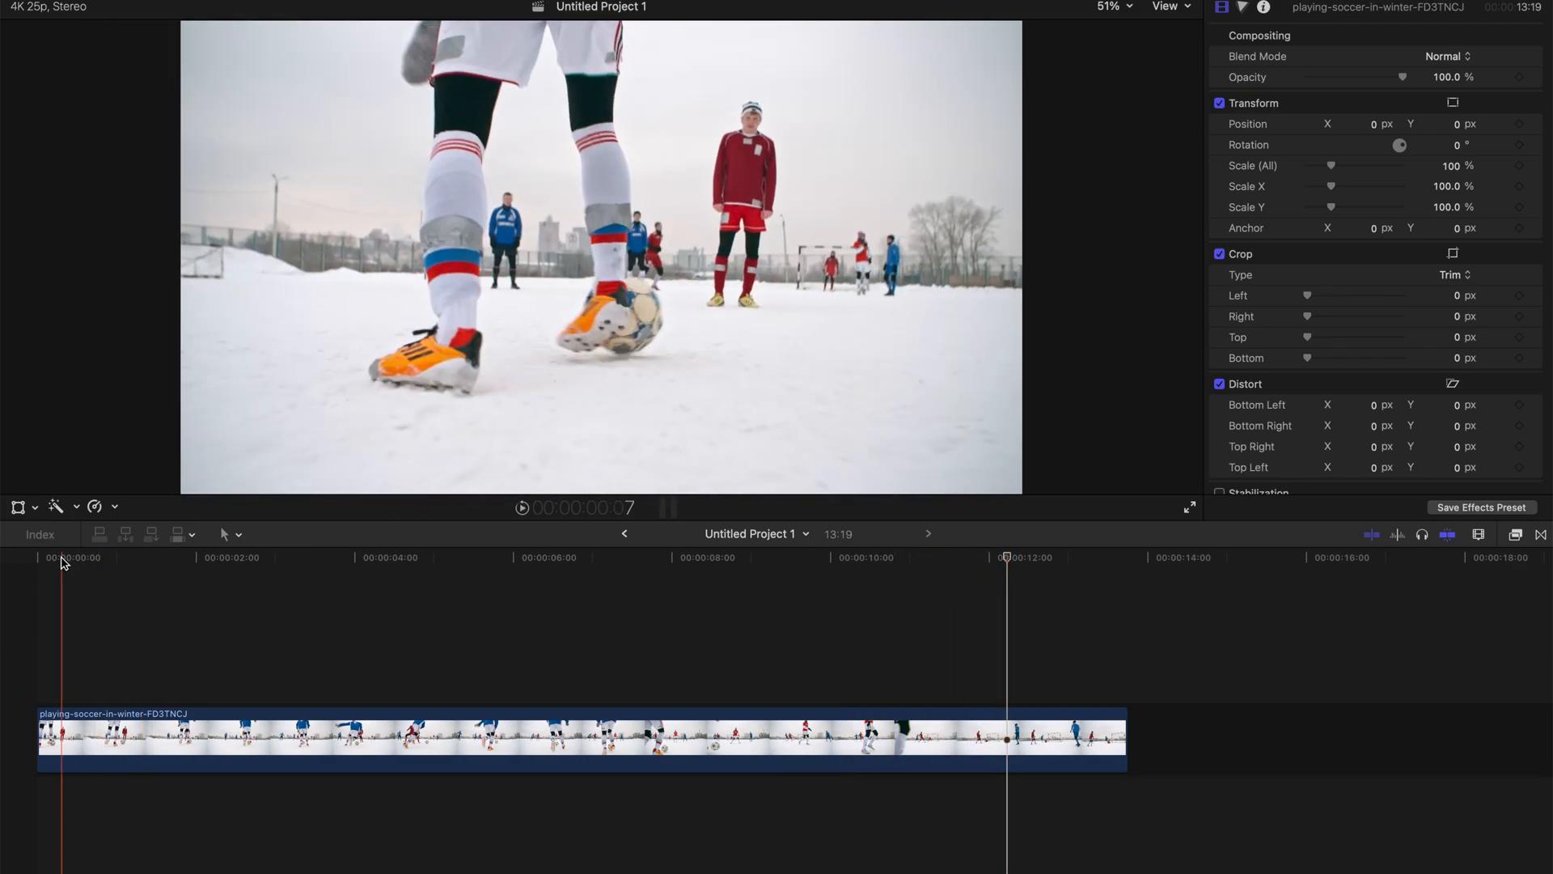
Drag the playhead back to the first frame of the snowy soccer clip.
left_click(447, 558)
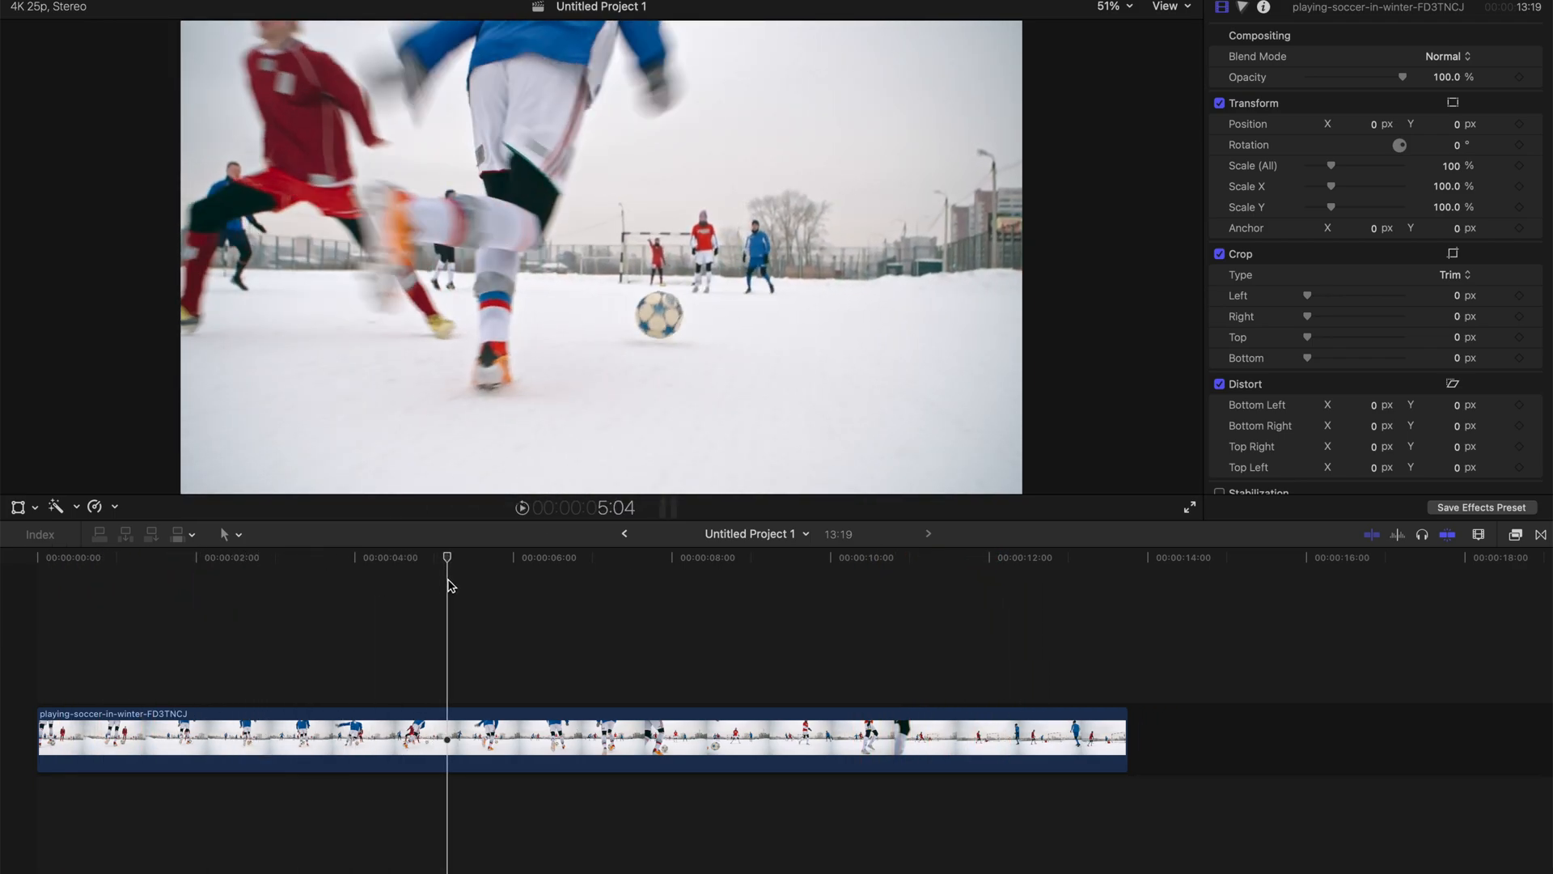
left_click_drag(447, 557, 101, 556)
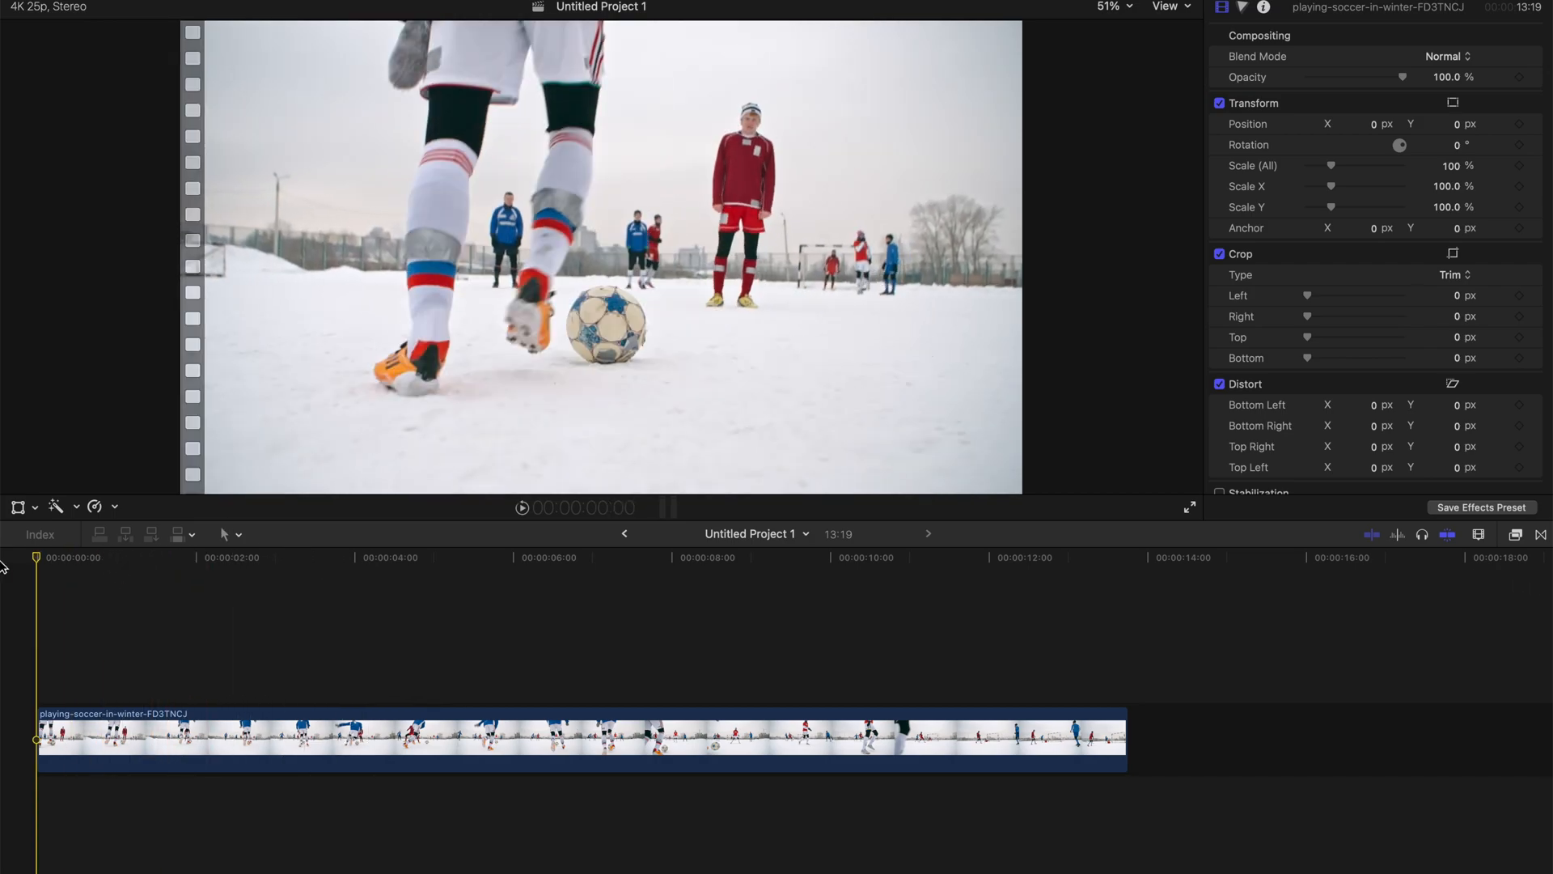
Turn on the horizon guide and add Position and Scale keyframes at the first frame.
left_click(1156, 6)
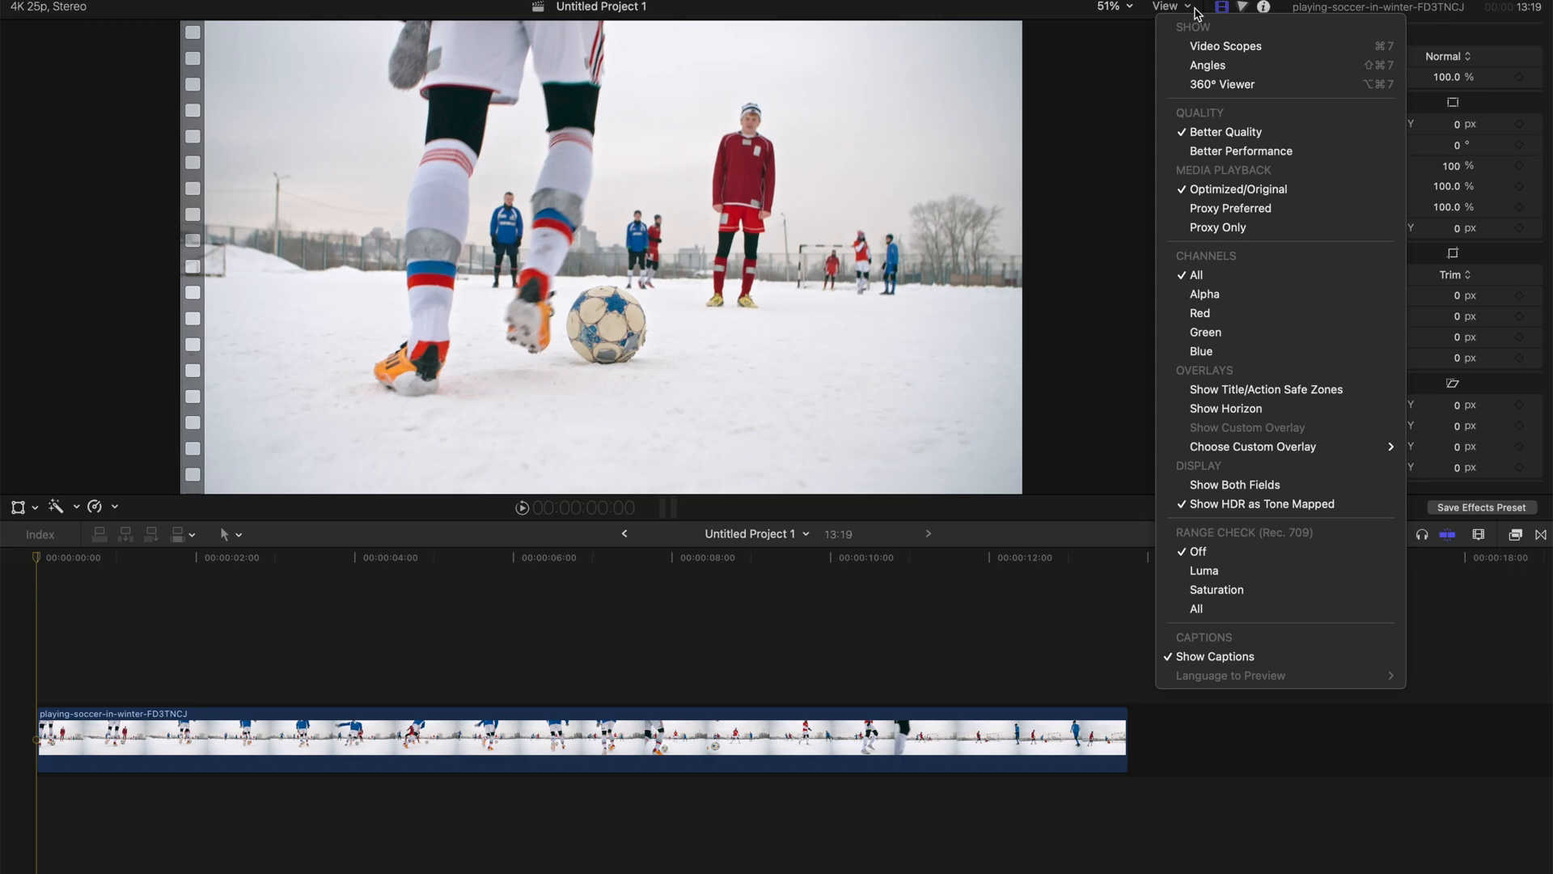
mouse_move(1226, 408)
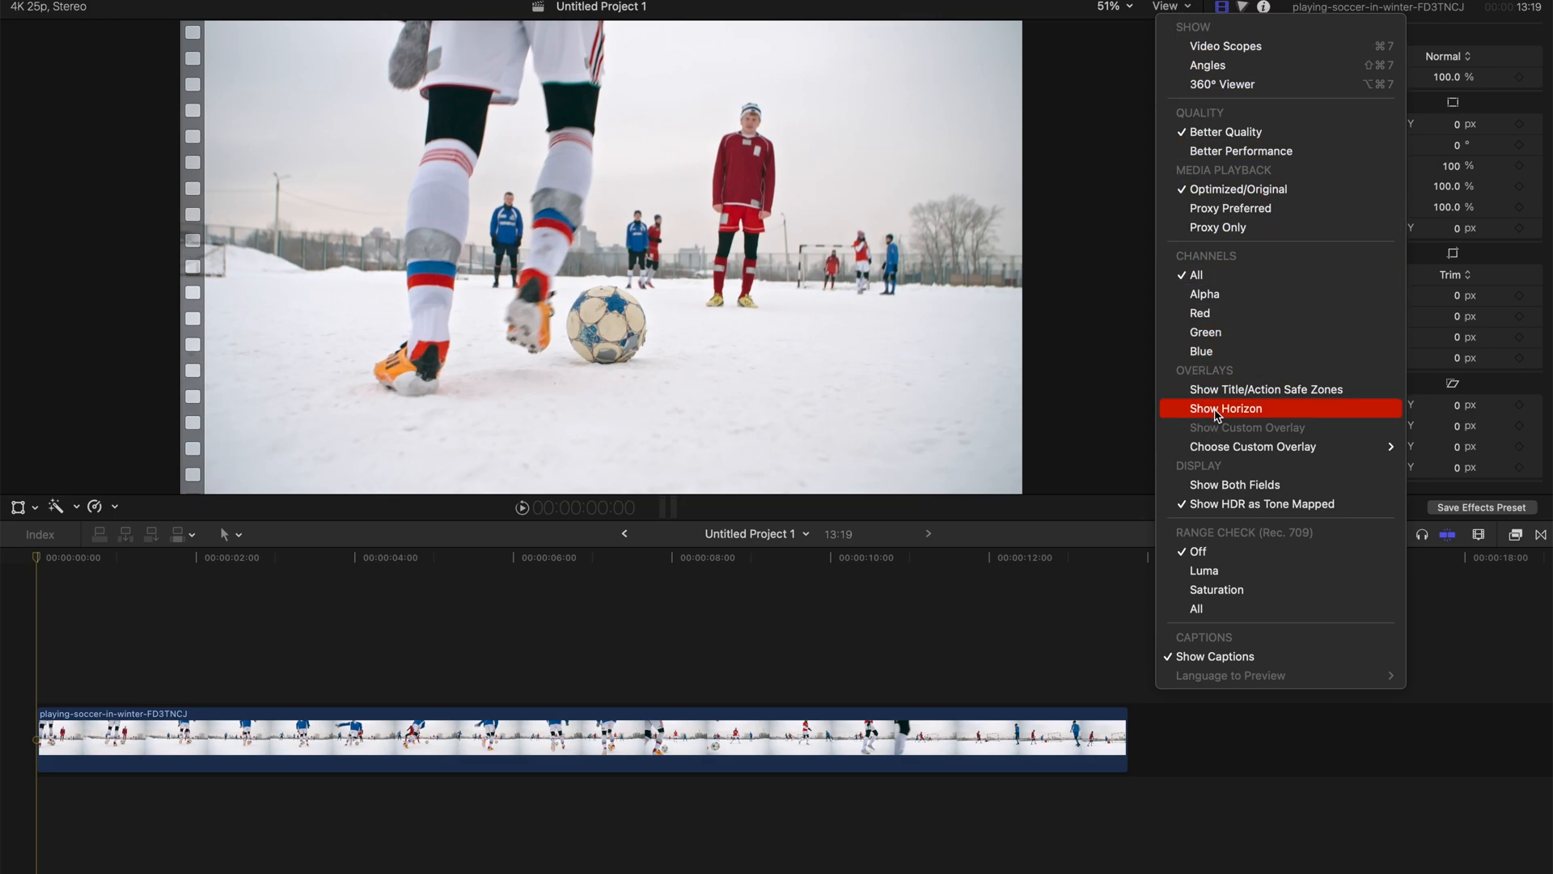
left_click(1226, 409)
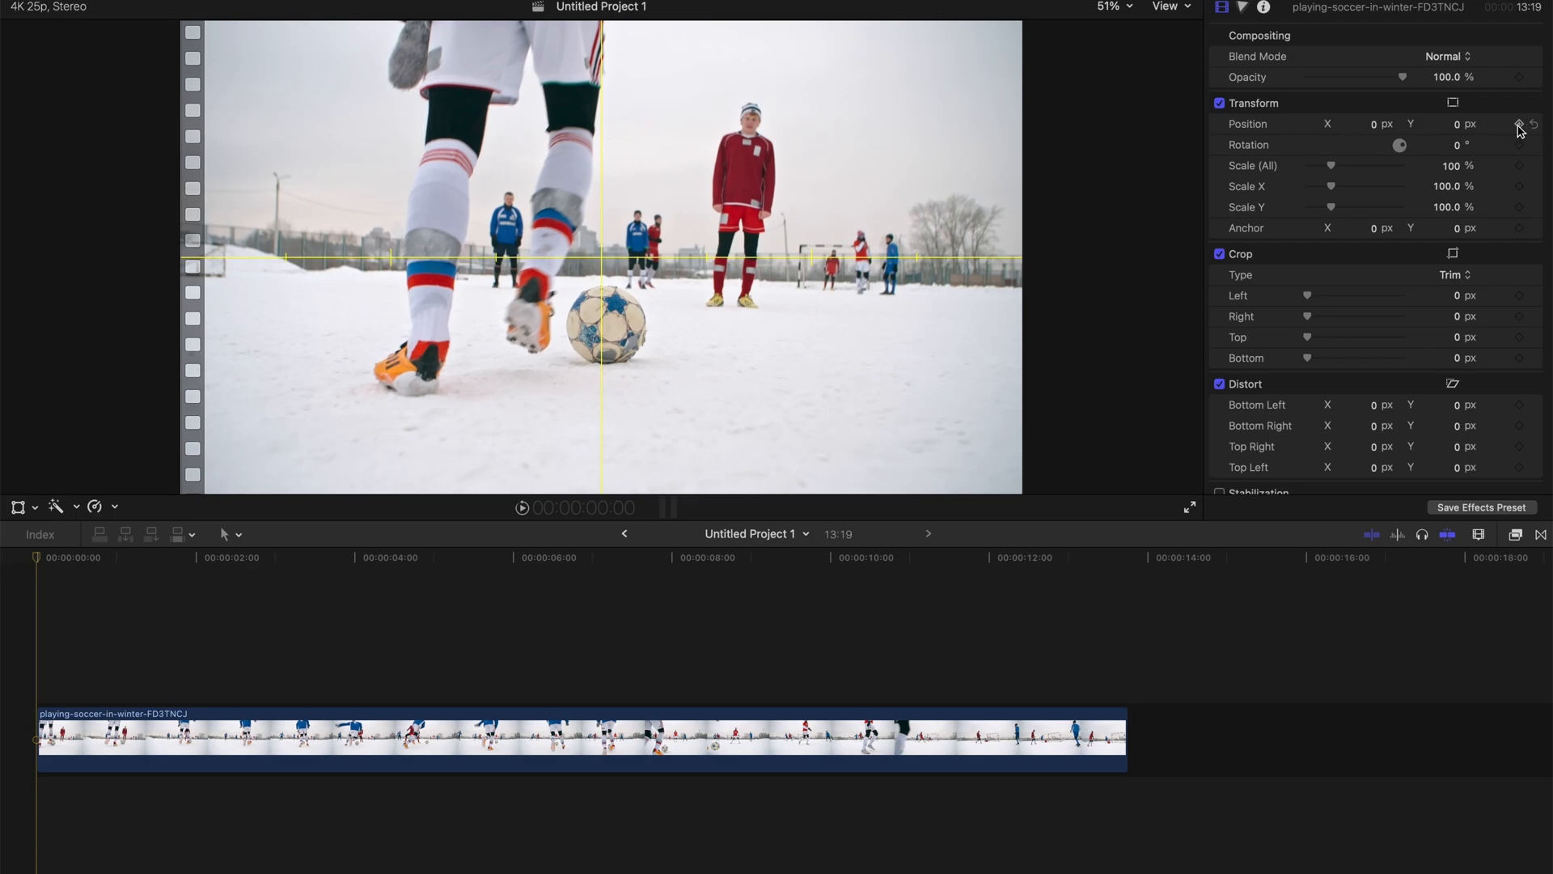
left_click(1519, 124)
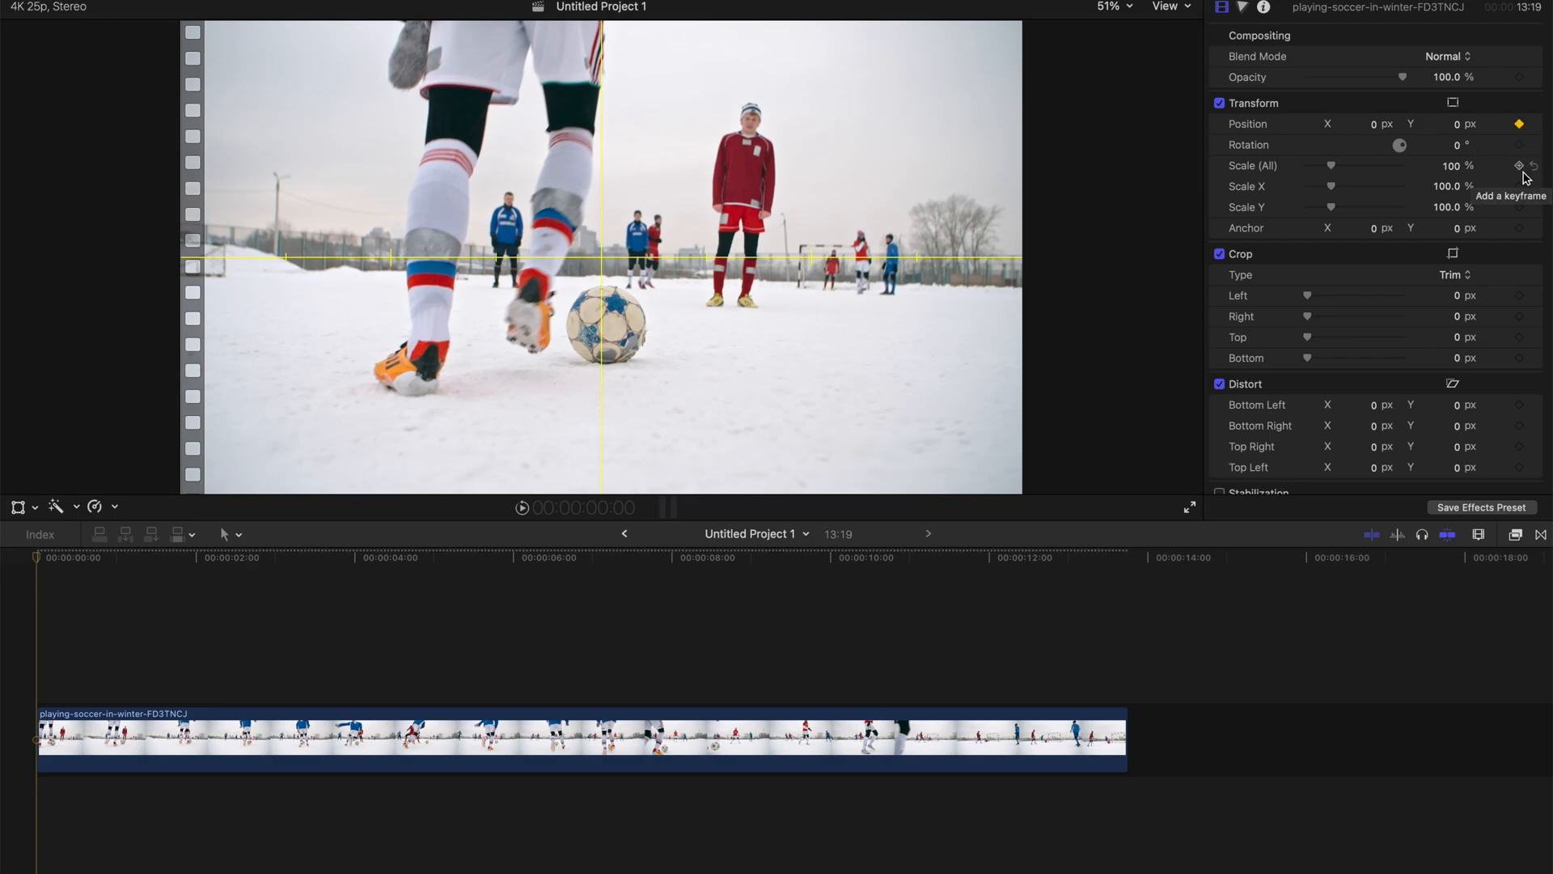
left_click(1516, 166)
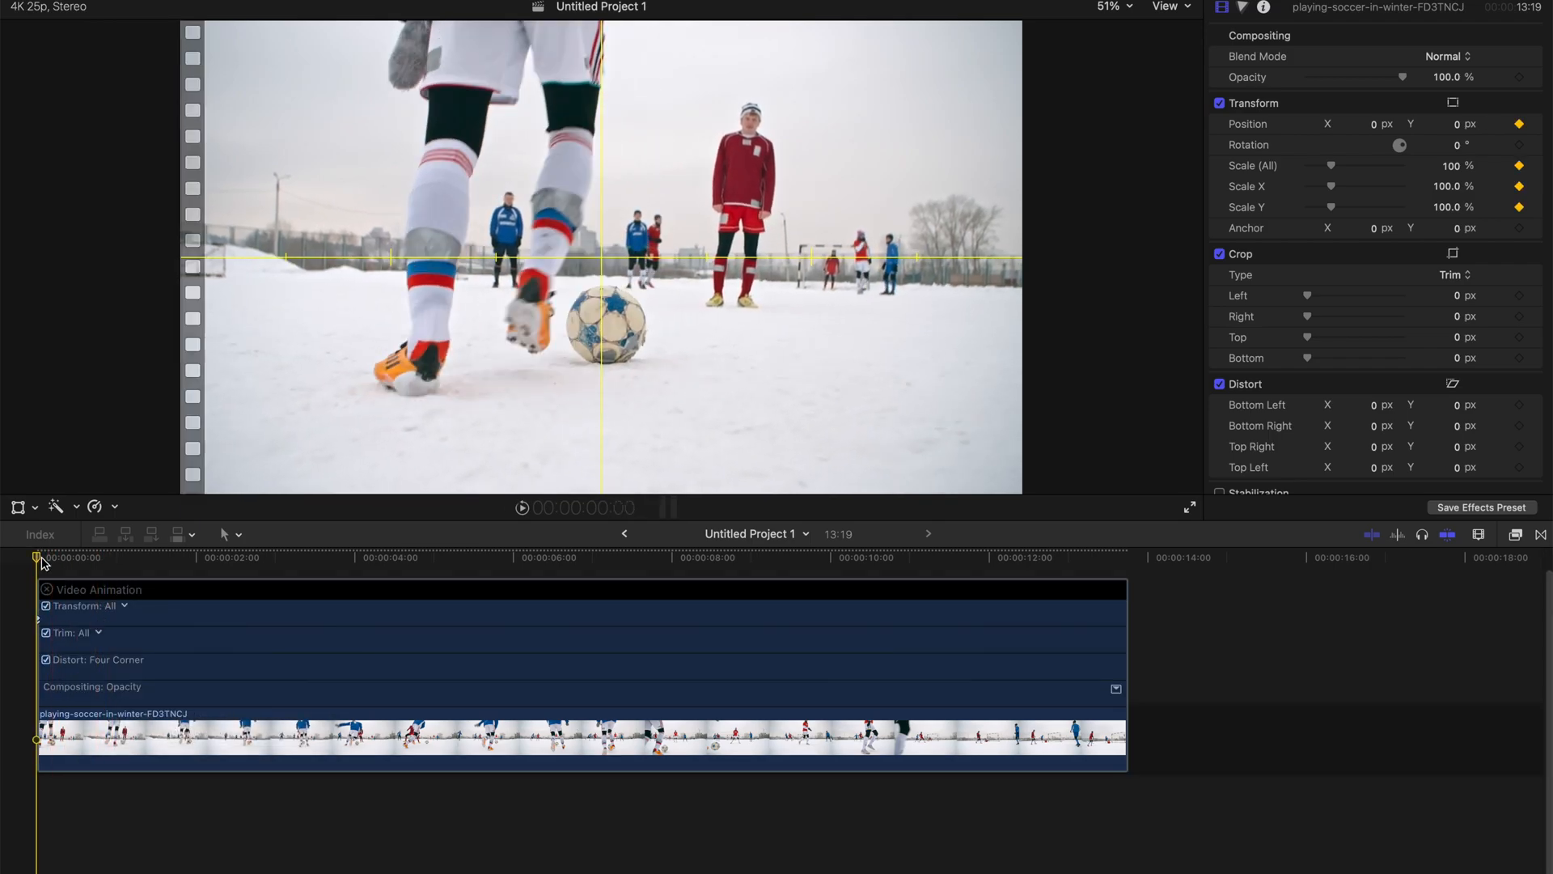
A few frames in, scale to about 132% and adjust Position X and Y to centre the ball.
left_click(63, 559)
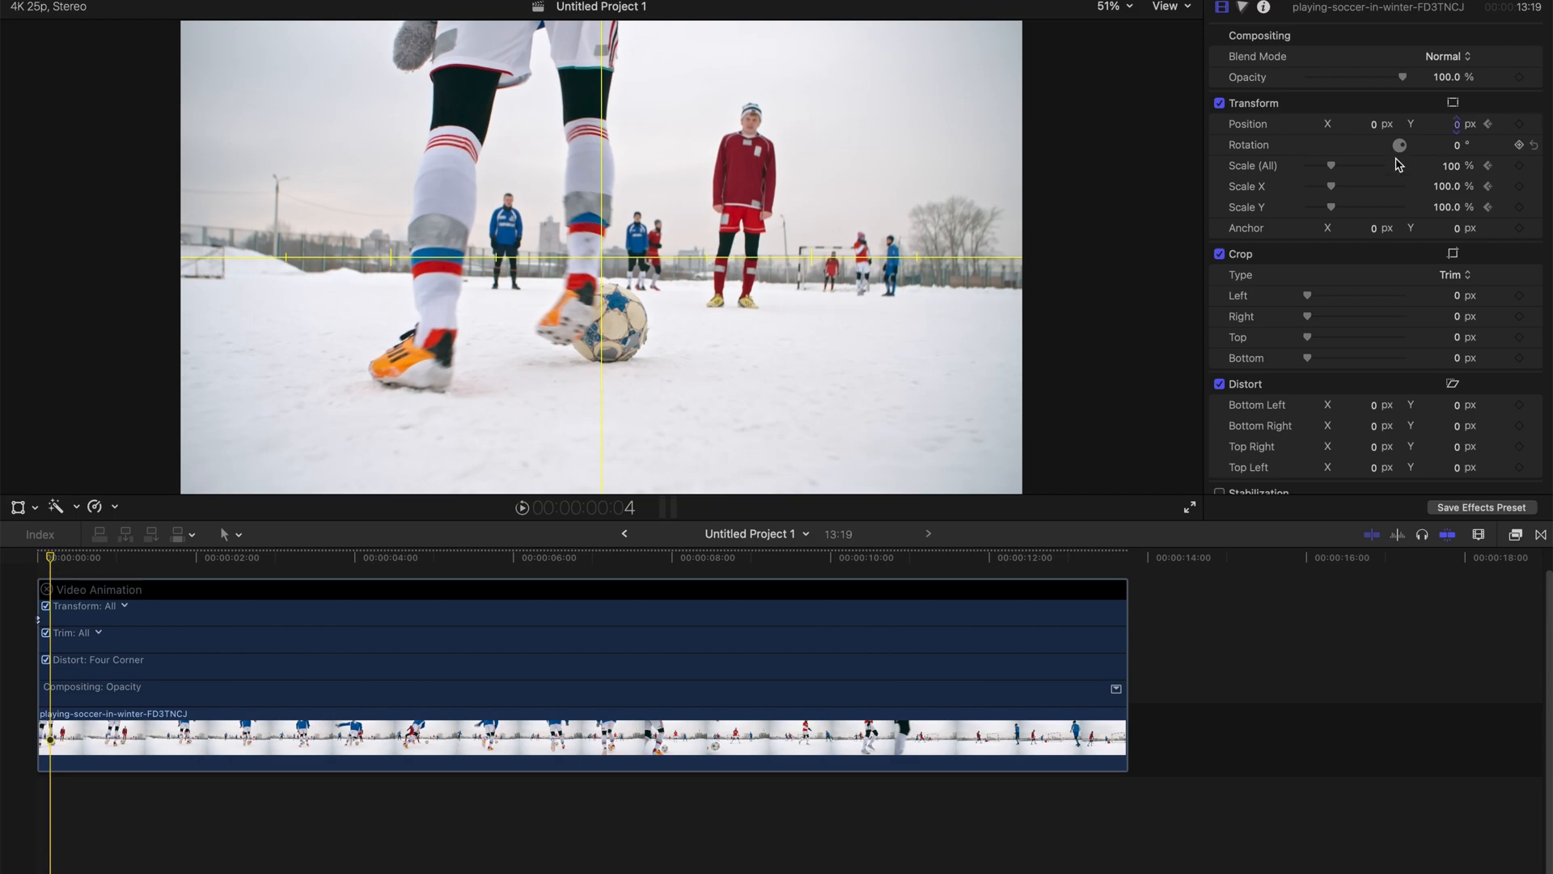
left_click_drag(1331, 165, 1341, 165)
type("360")
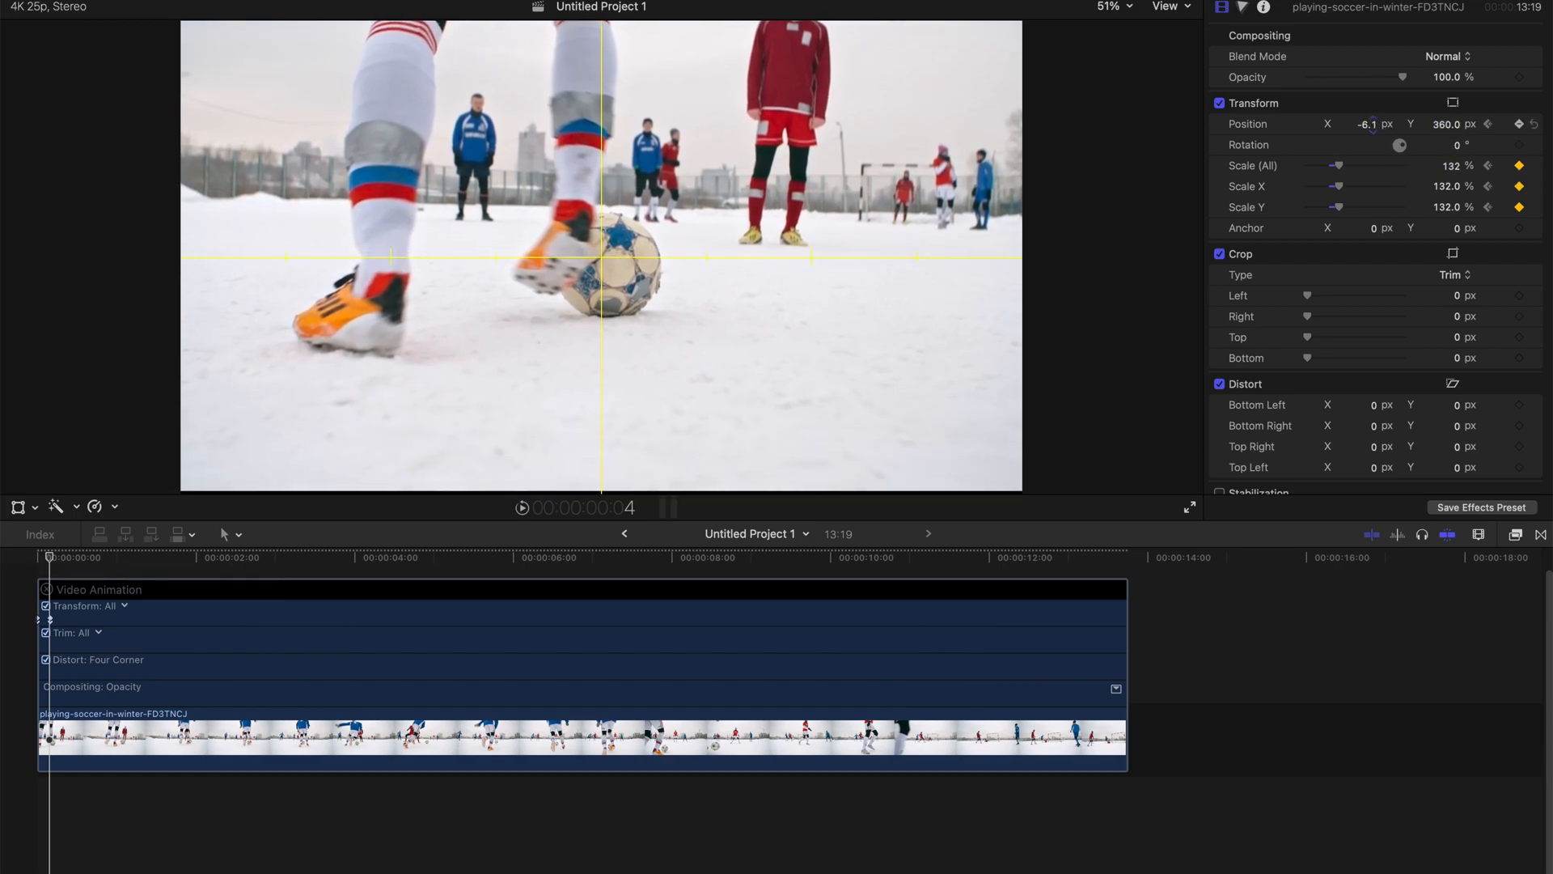
left_click_drag(1368, 123, 1342, 124)
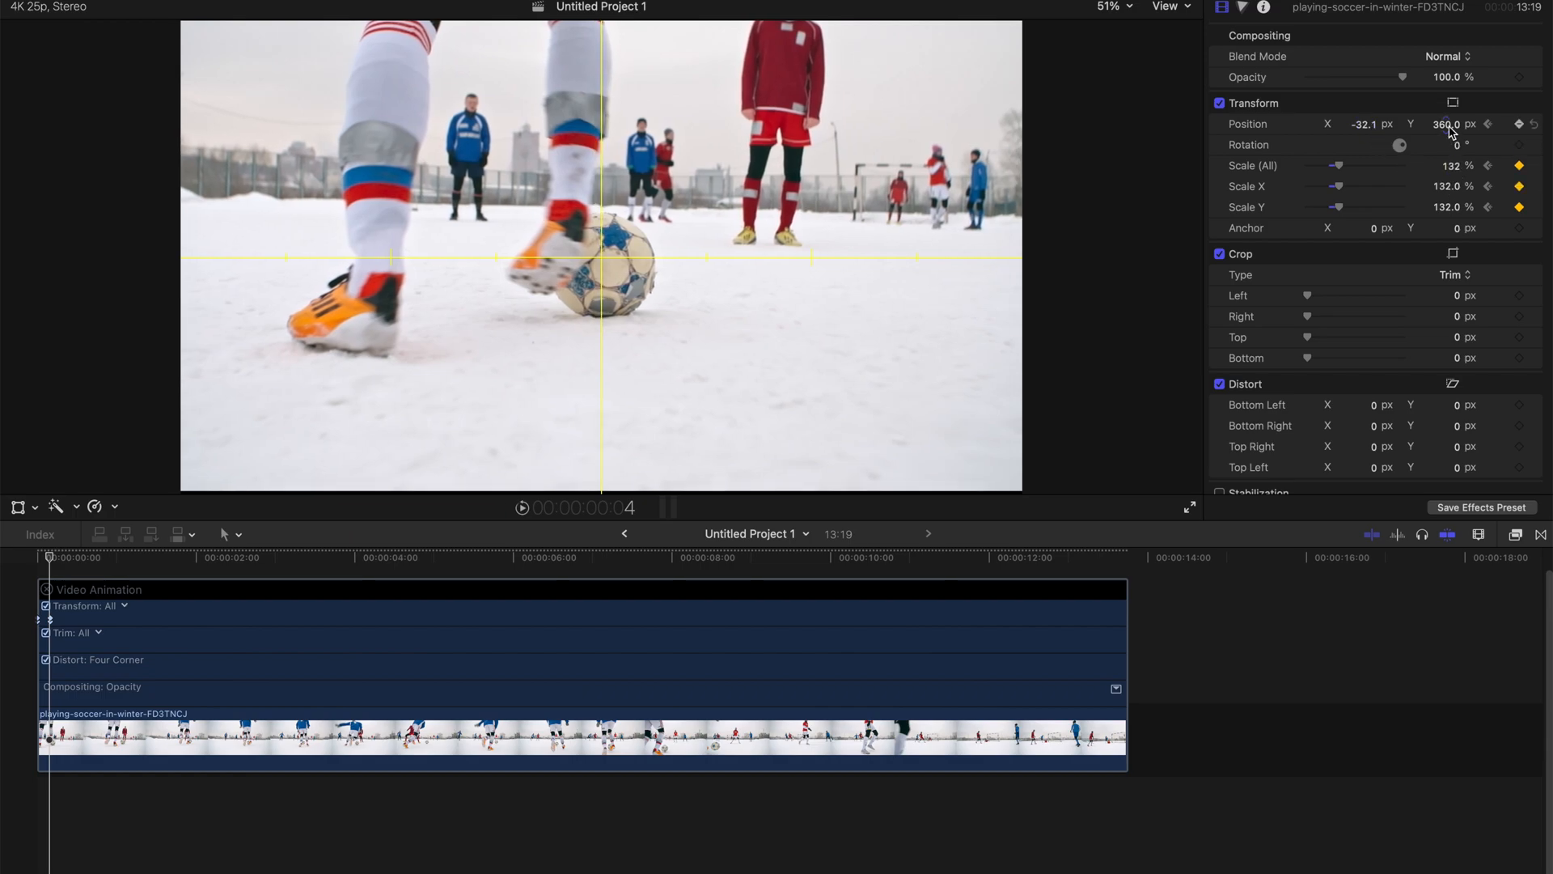
left_click_drag(1447, 123, 1447, 132)
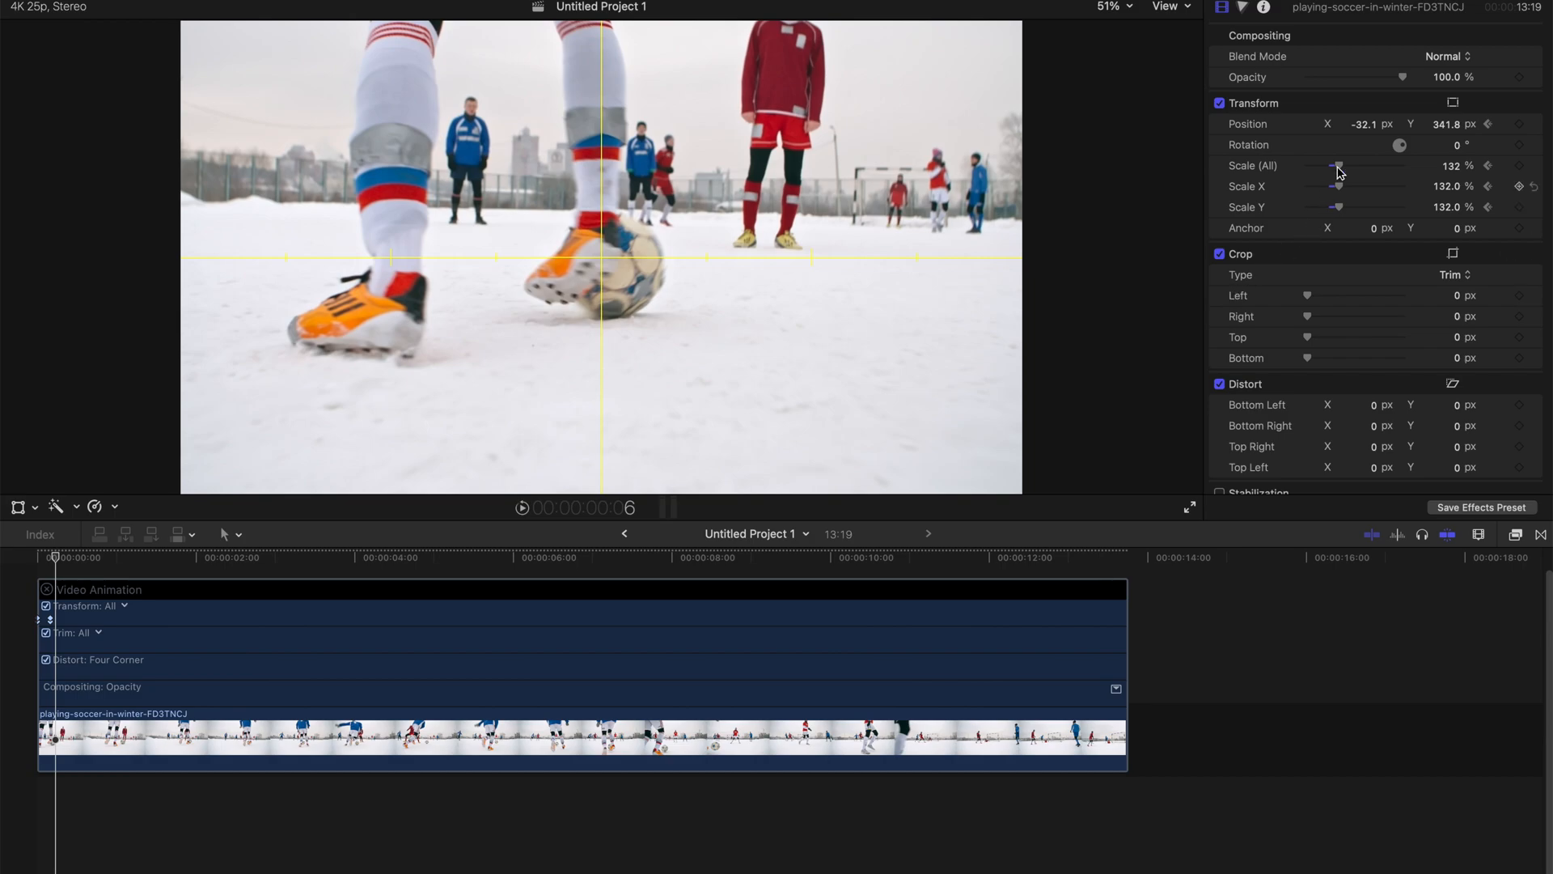
left_click(1368, 124)
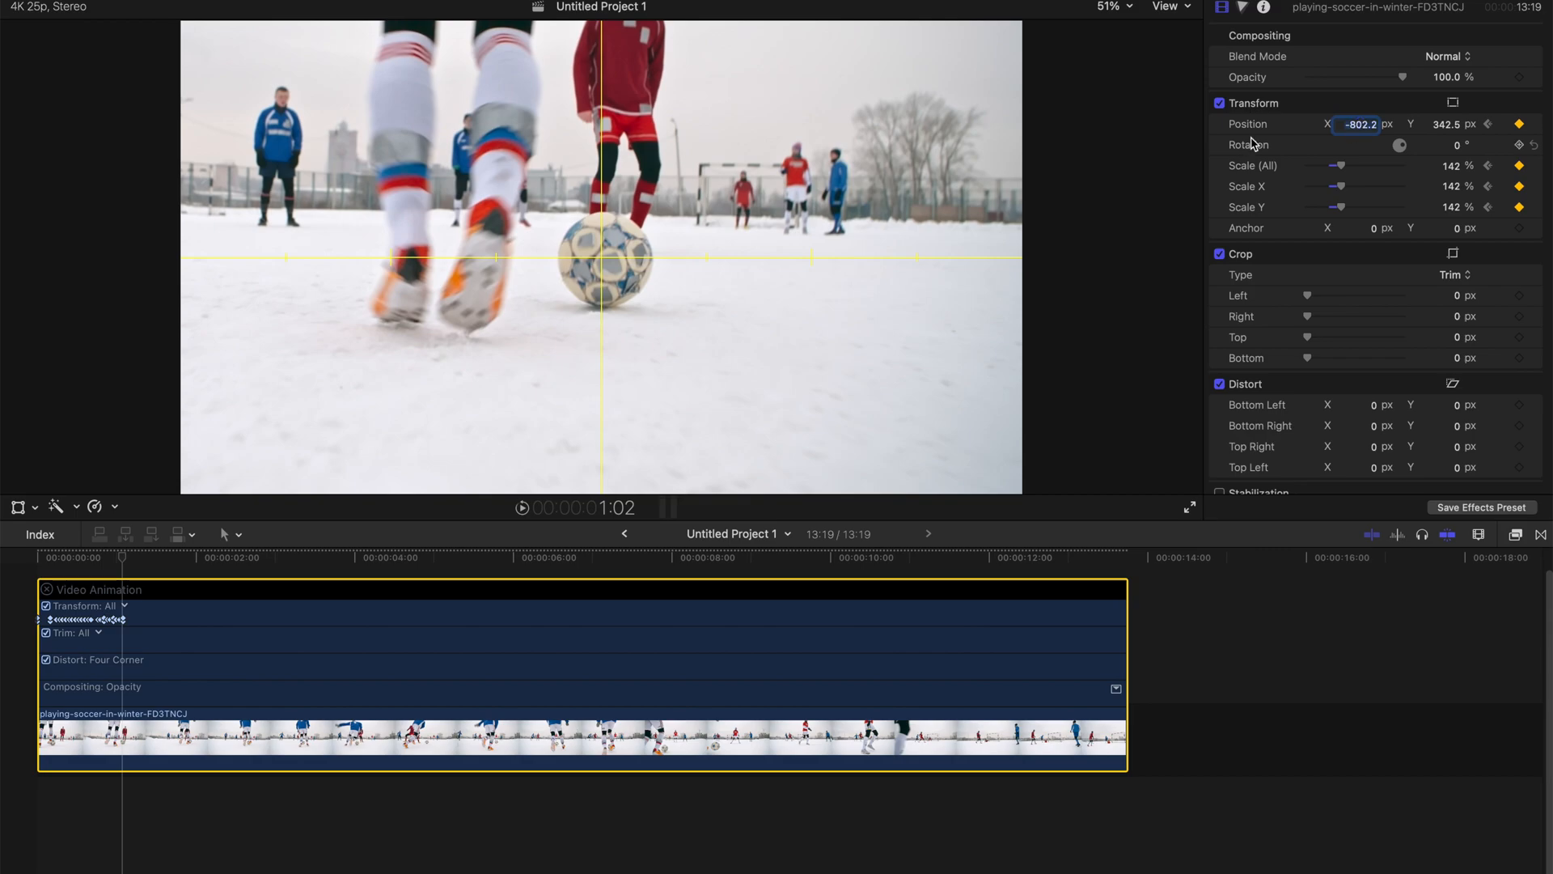
Switch the viewer's on-screen controls to Transform to display the motion path.
left_click(18, 506)
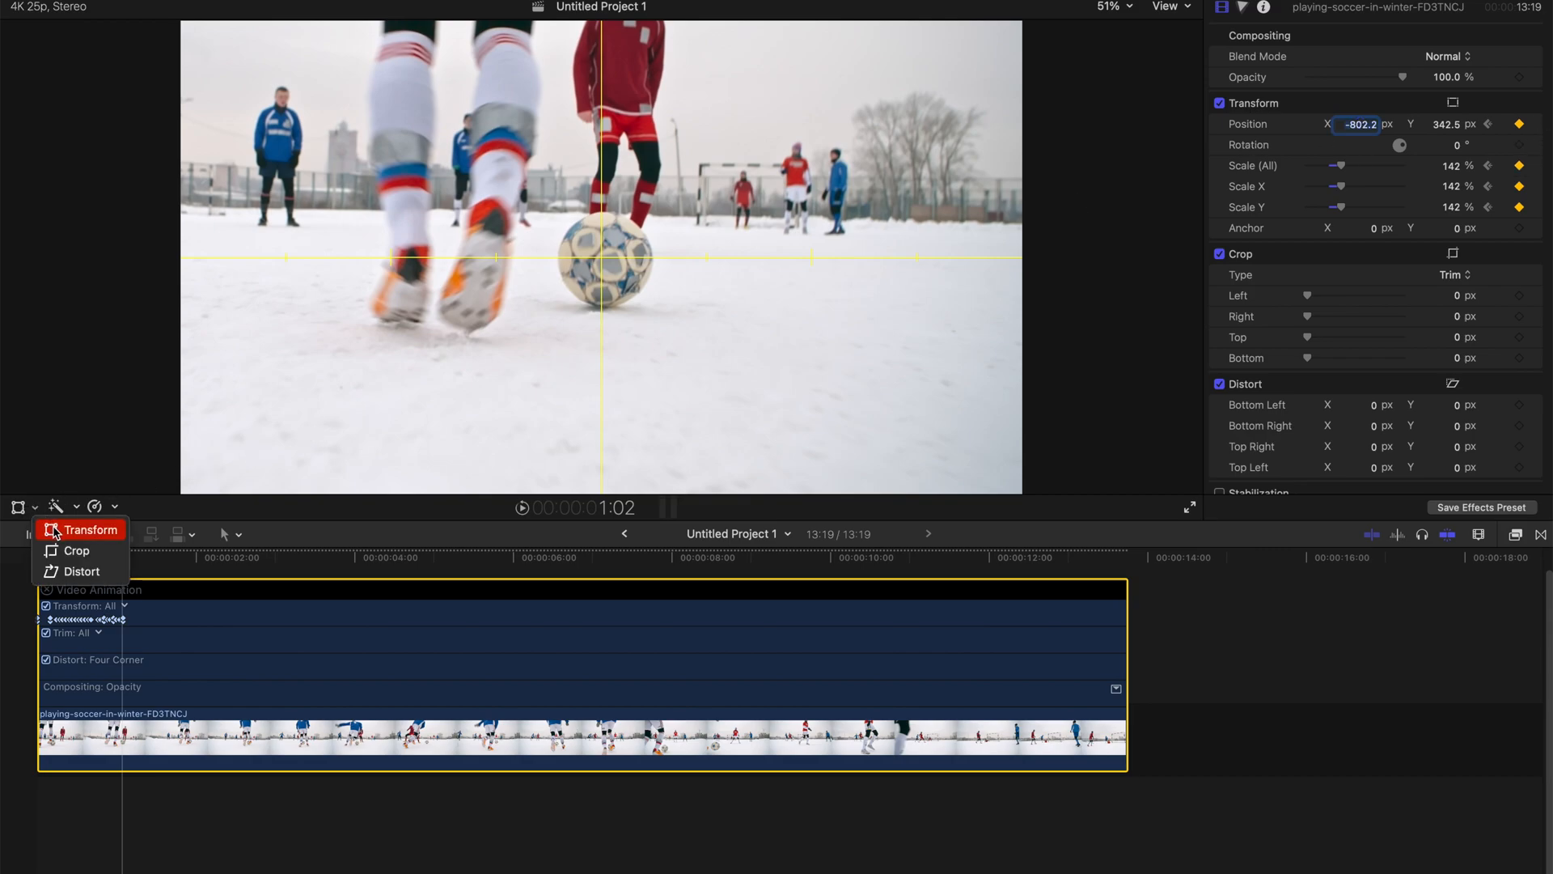
left_click(87, 529)
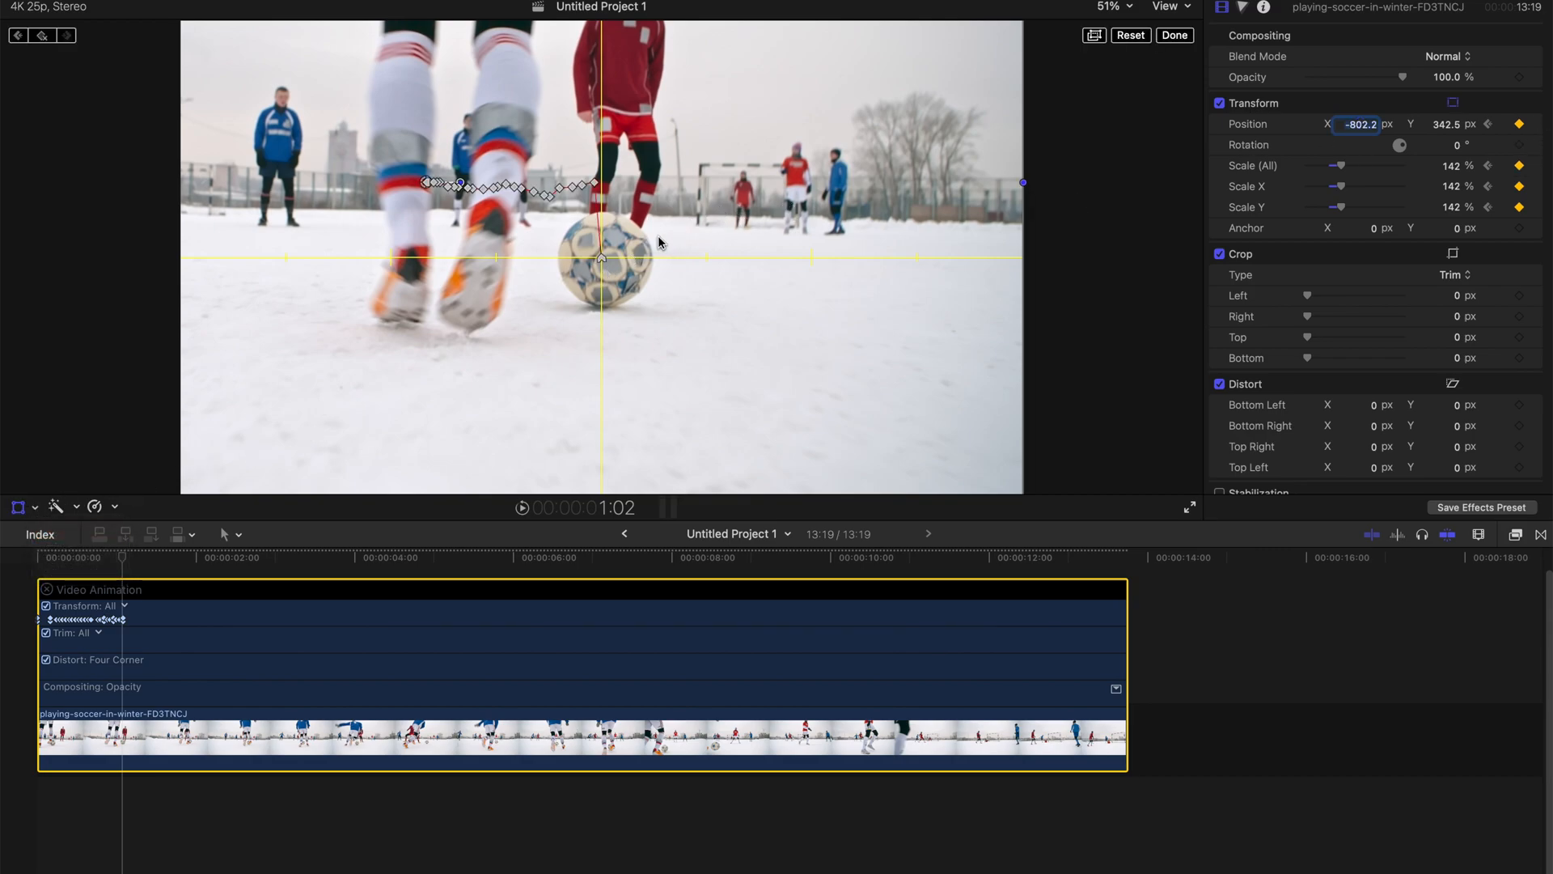
mouse_move(972, 226)
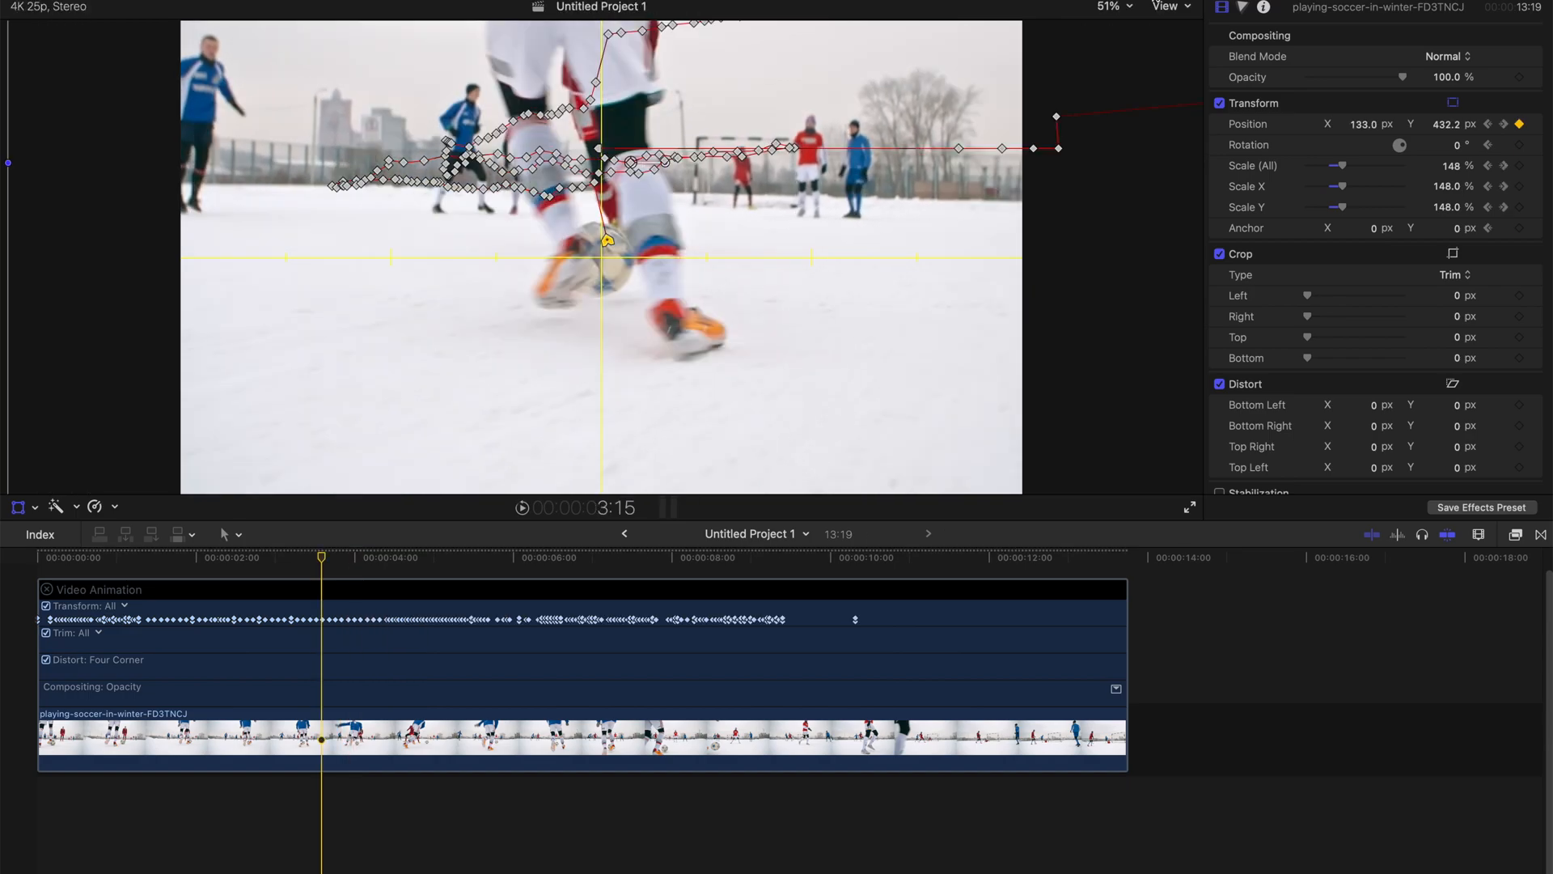
Set the viewer zoom to 25% to see the whole frame and motion path.
left_click(1106, 5)
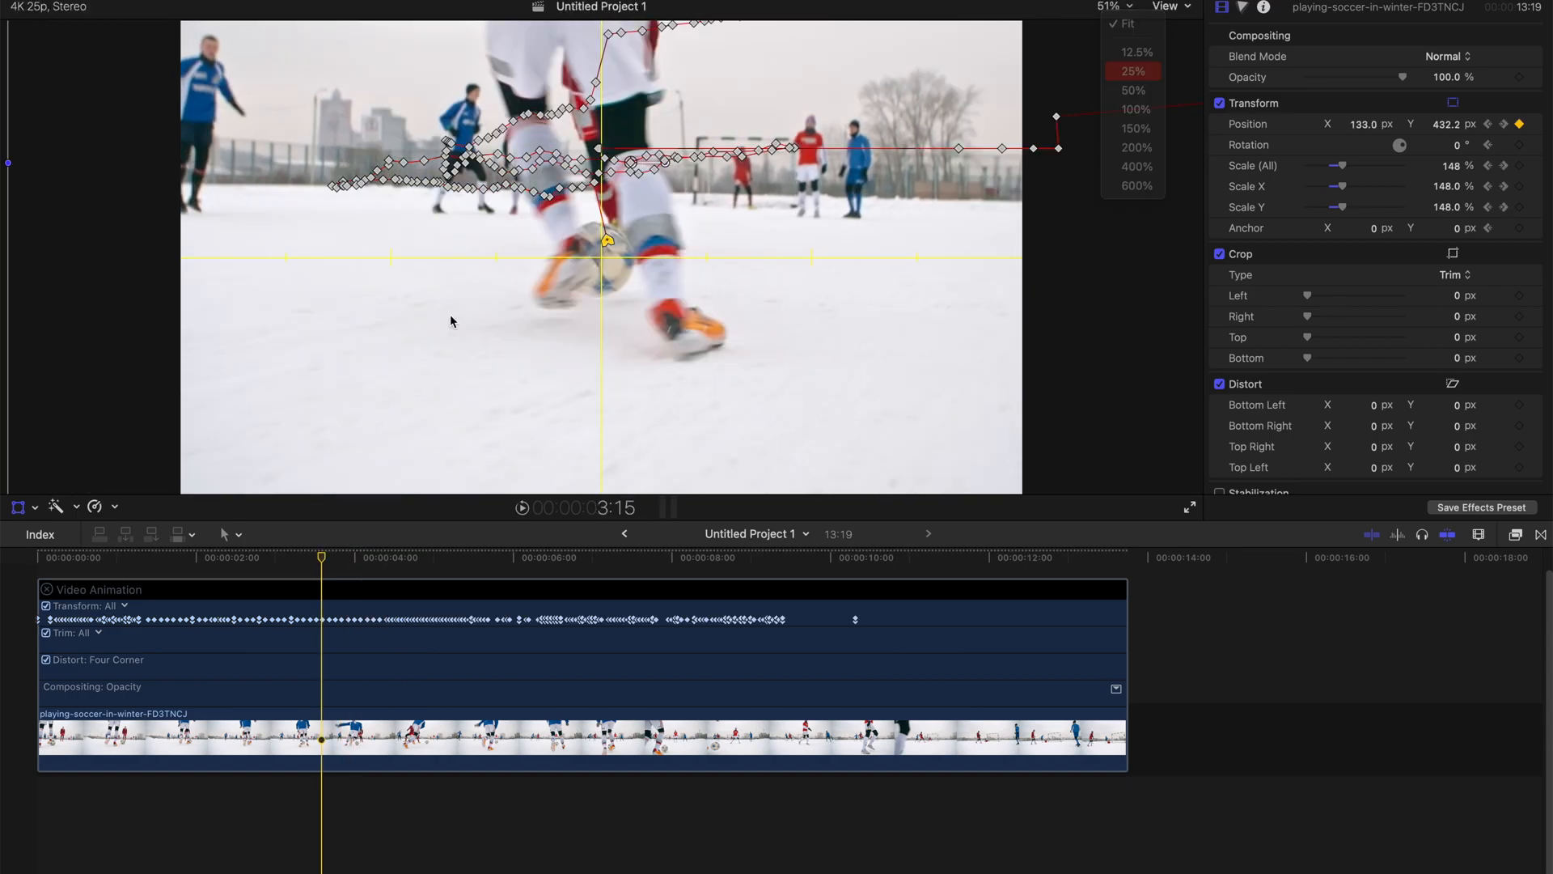
left_click(1132, 71)
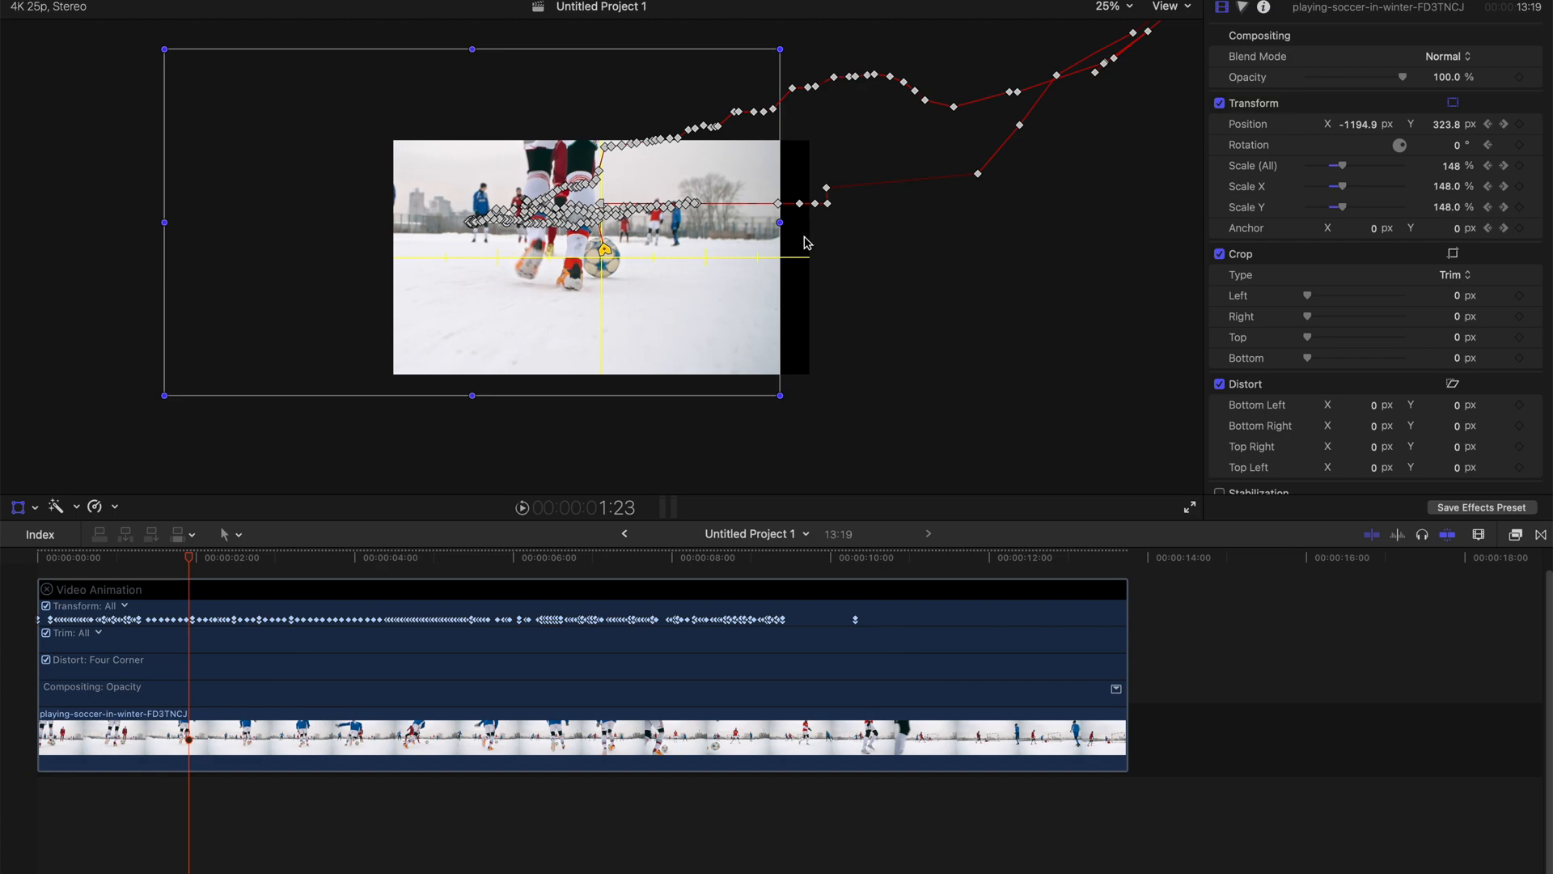
mouse_move(204, 576)
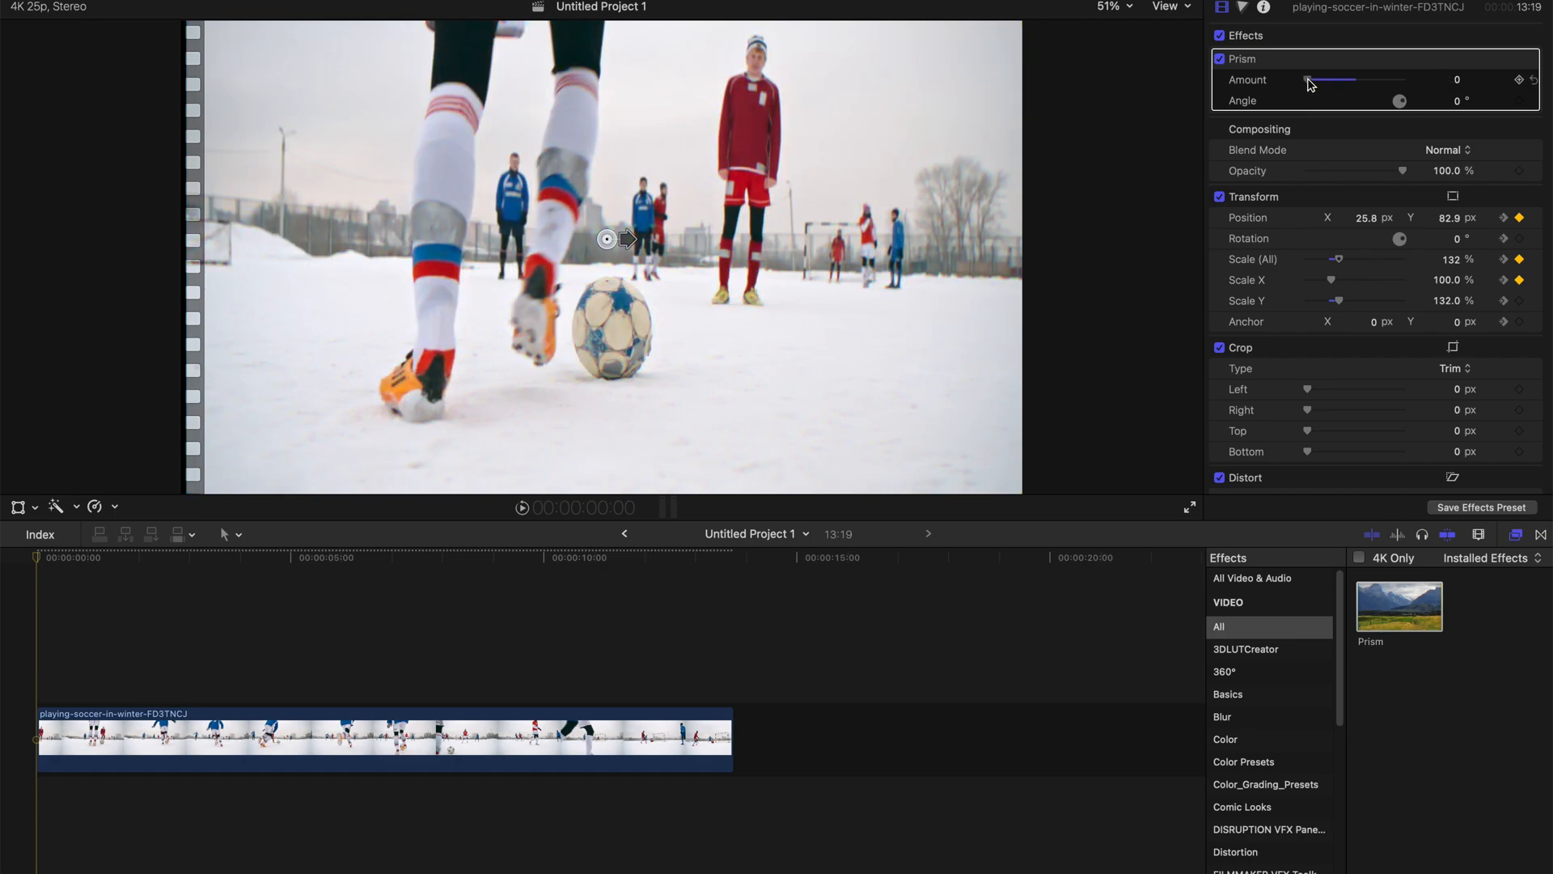
mouse_move(1517, 80)
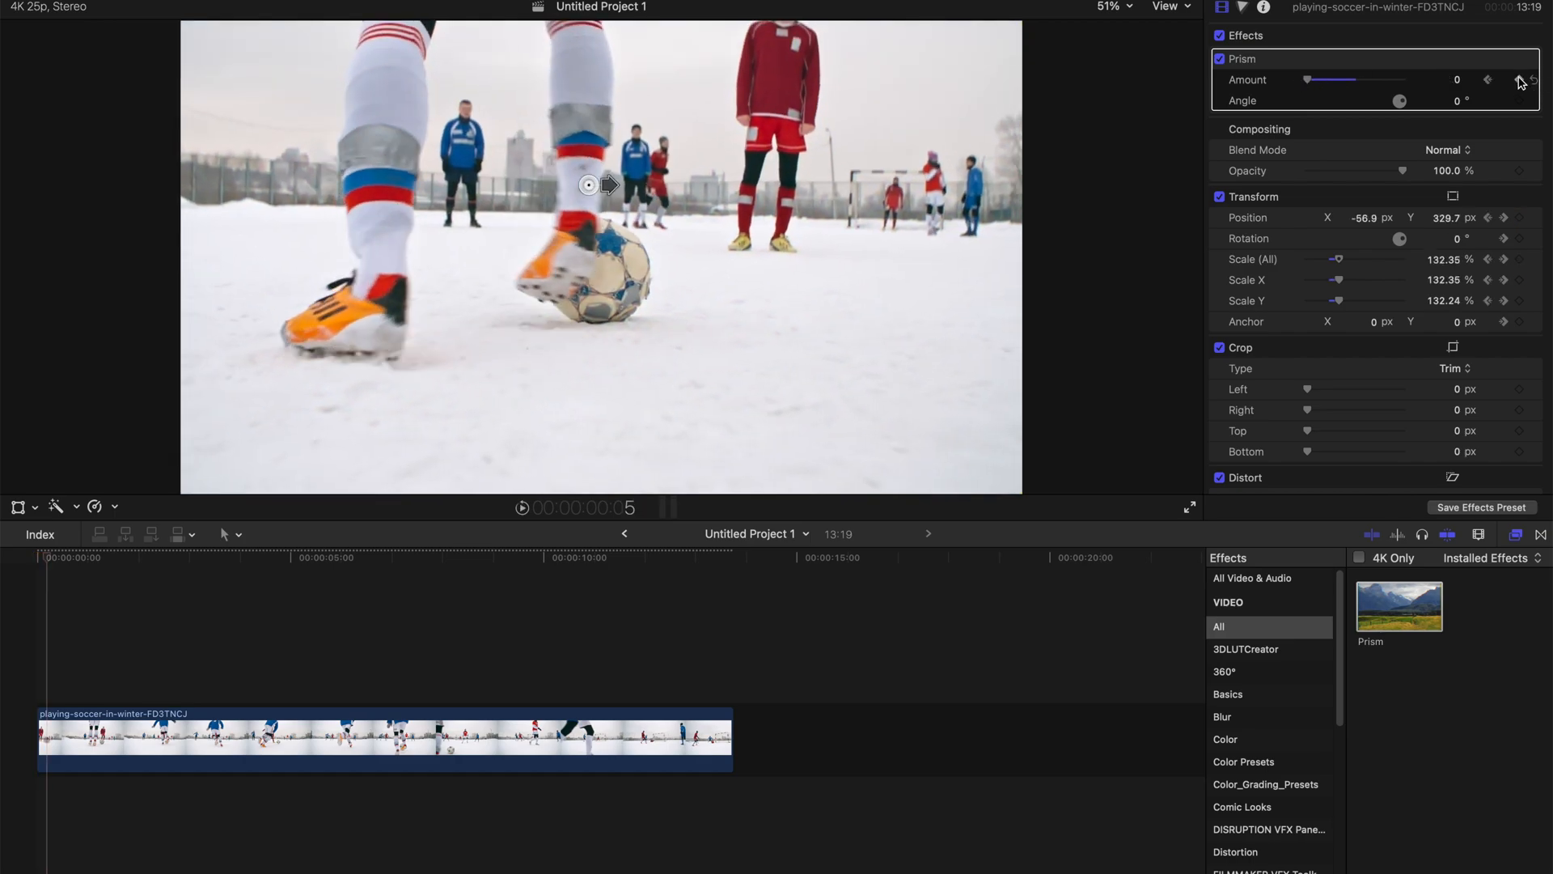
Keyframe the Prism Amount up to 14 and back down for a colour-split burst.
left_click_drag(1307, 79, 1387, 79)
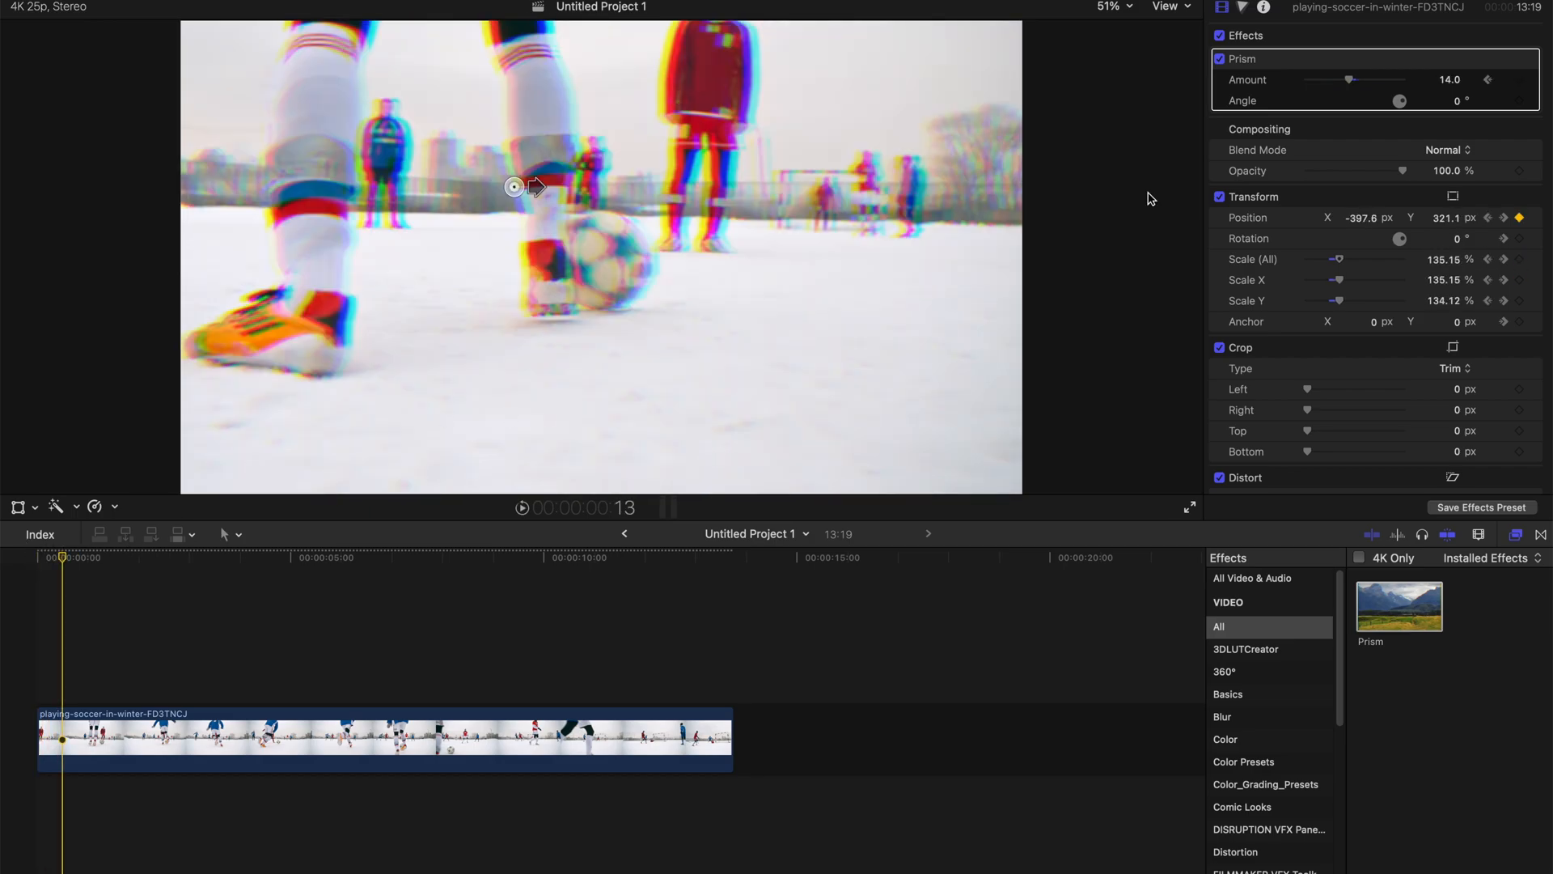
left_click_drag(1347, 79, 1308, 79)
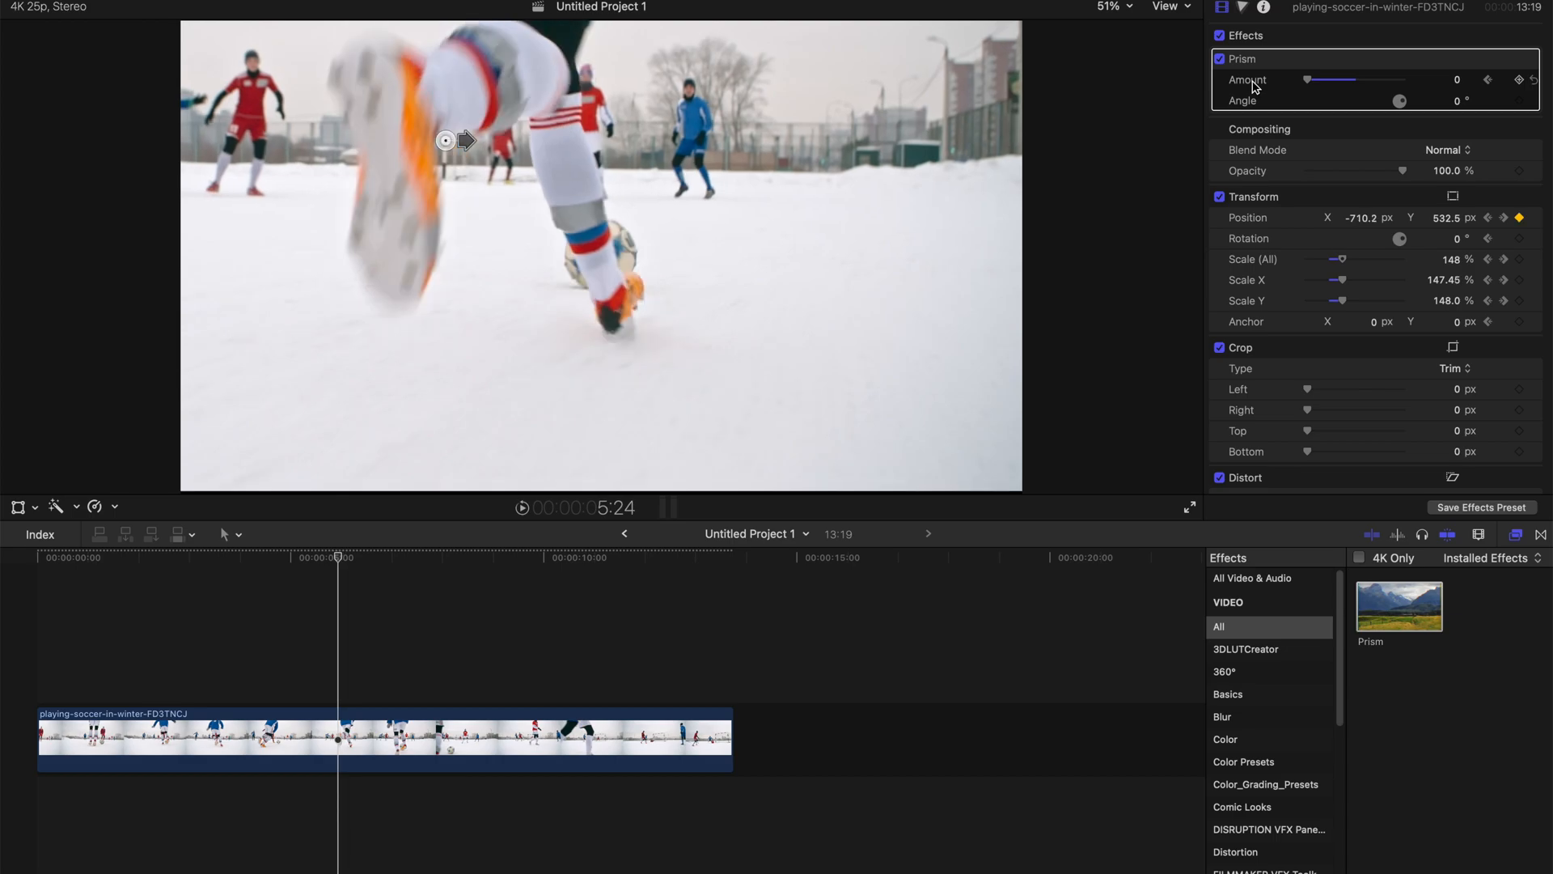
Keyframe Prism Amount bursts peaking near 23 between five and eight seconds, then skim to review.
left_click_drag(1308, 79, 1342, 79)
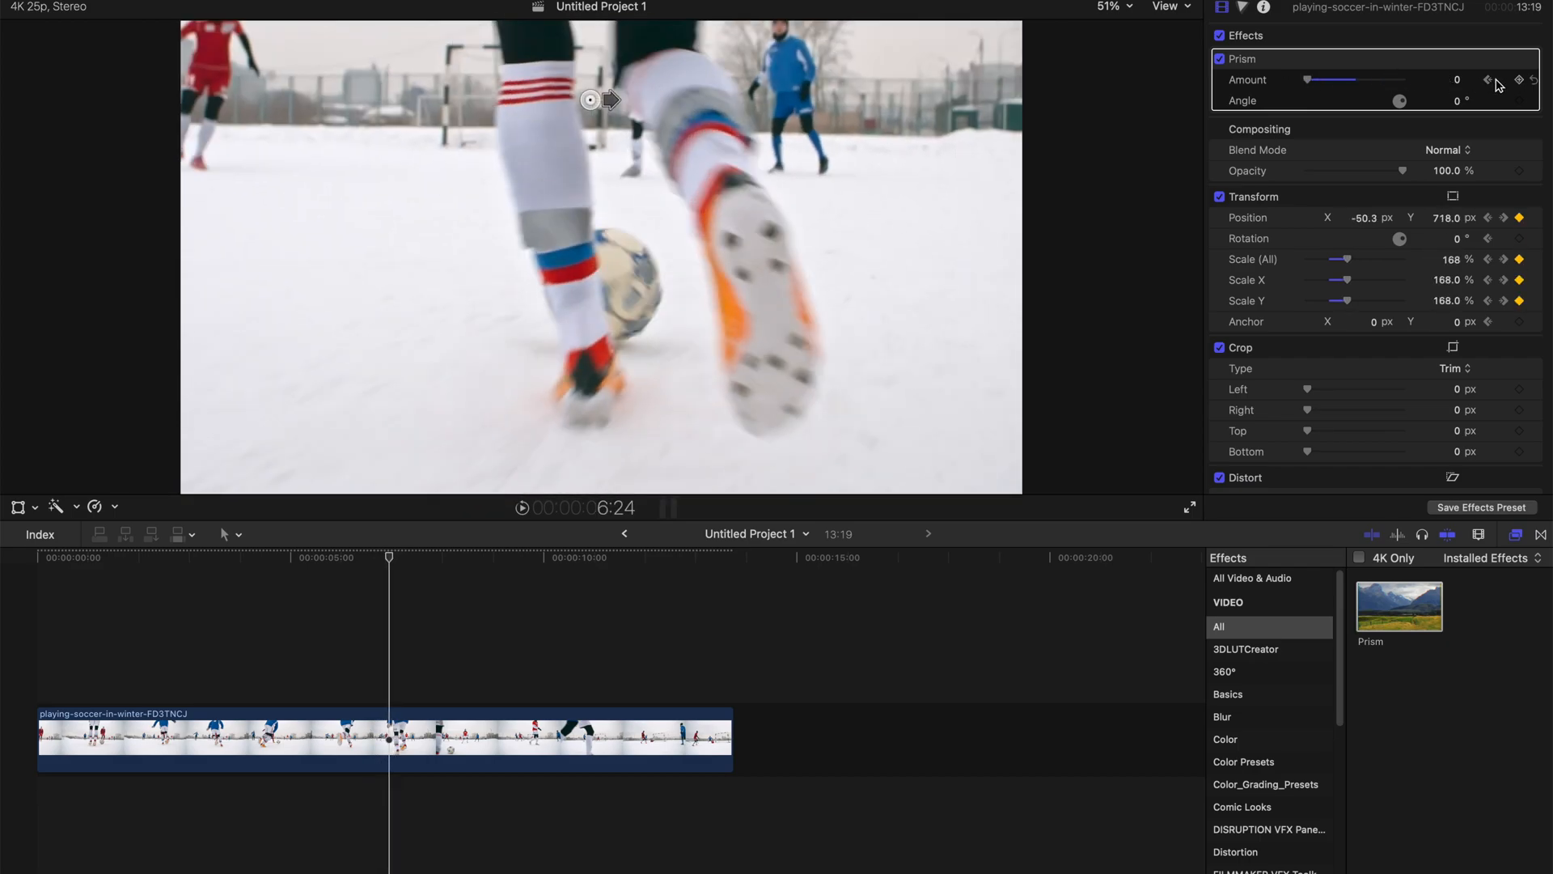
left_click_drag(1332, 79, 1363, 79)
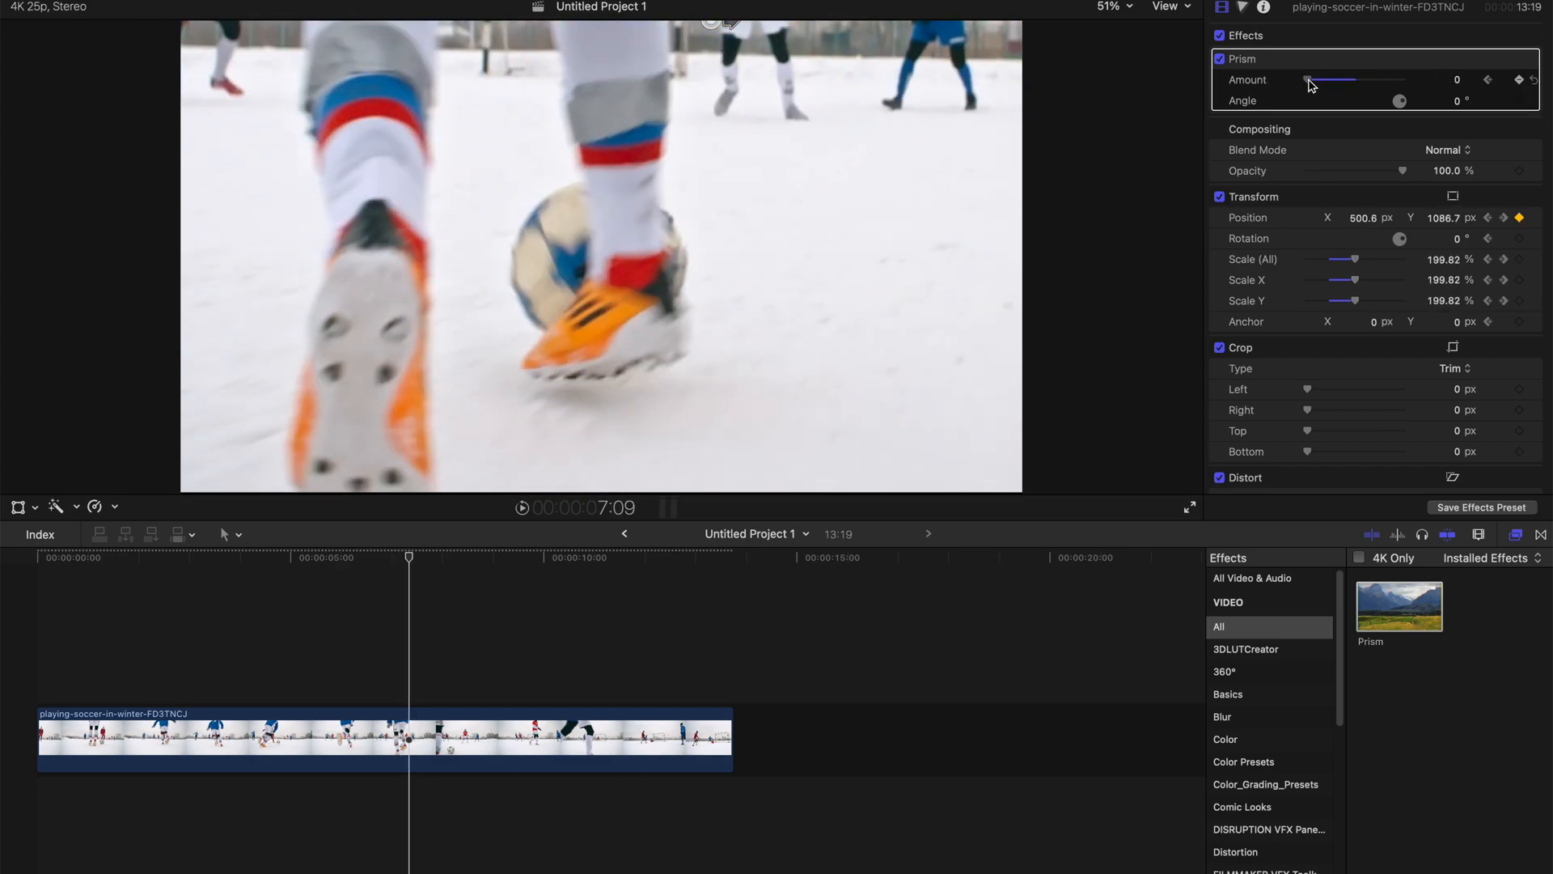
left_click_drag(1307, 79, 1375, 79)
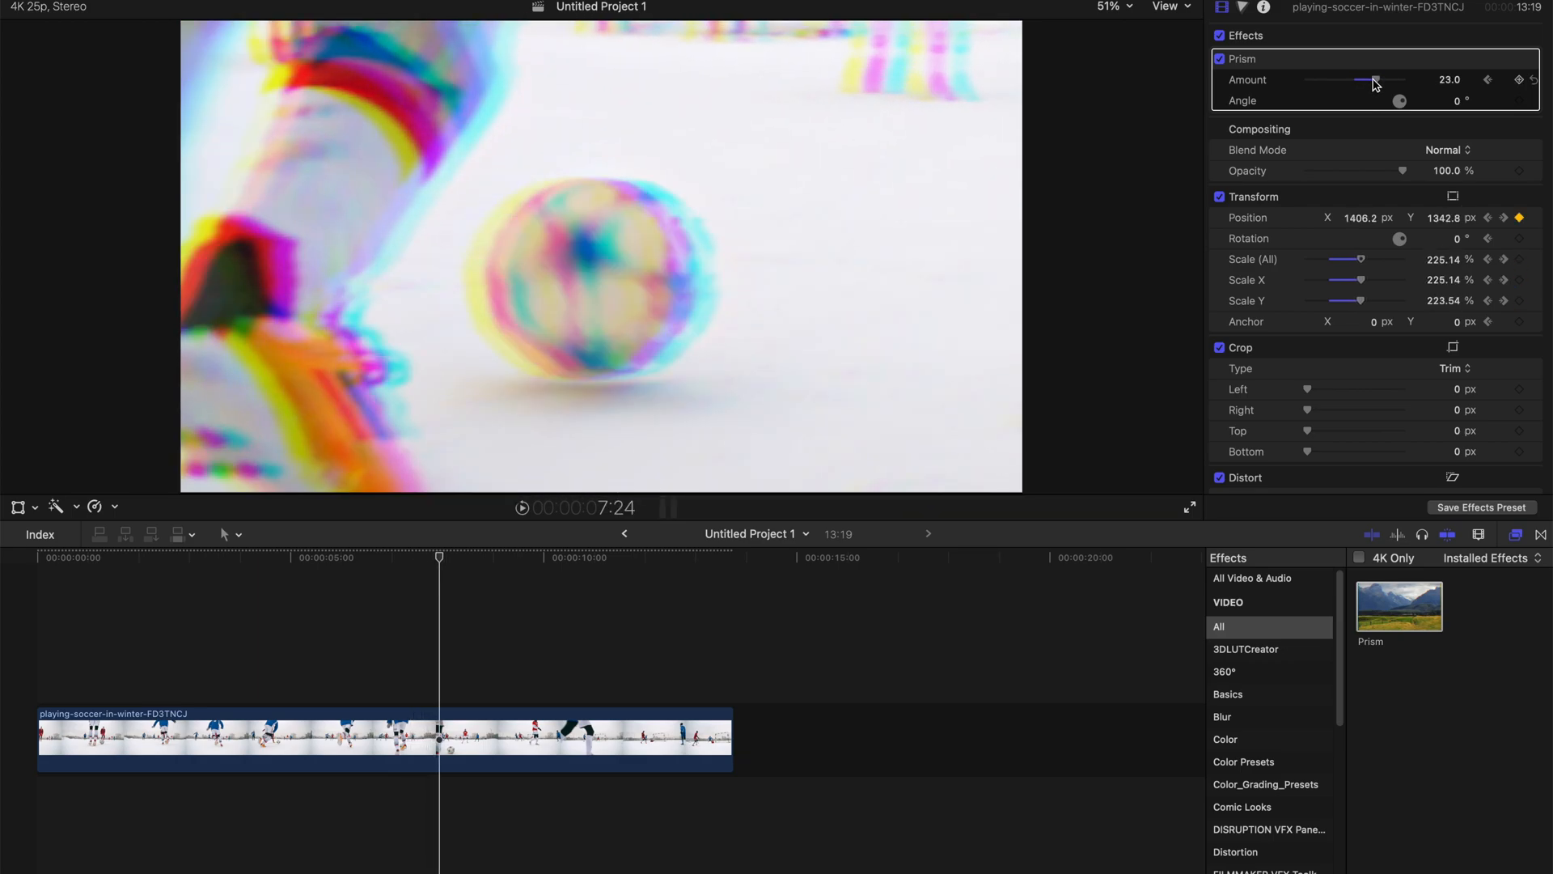
left_click_drag(1374, 80, 1307, 79)
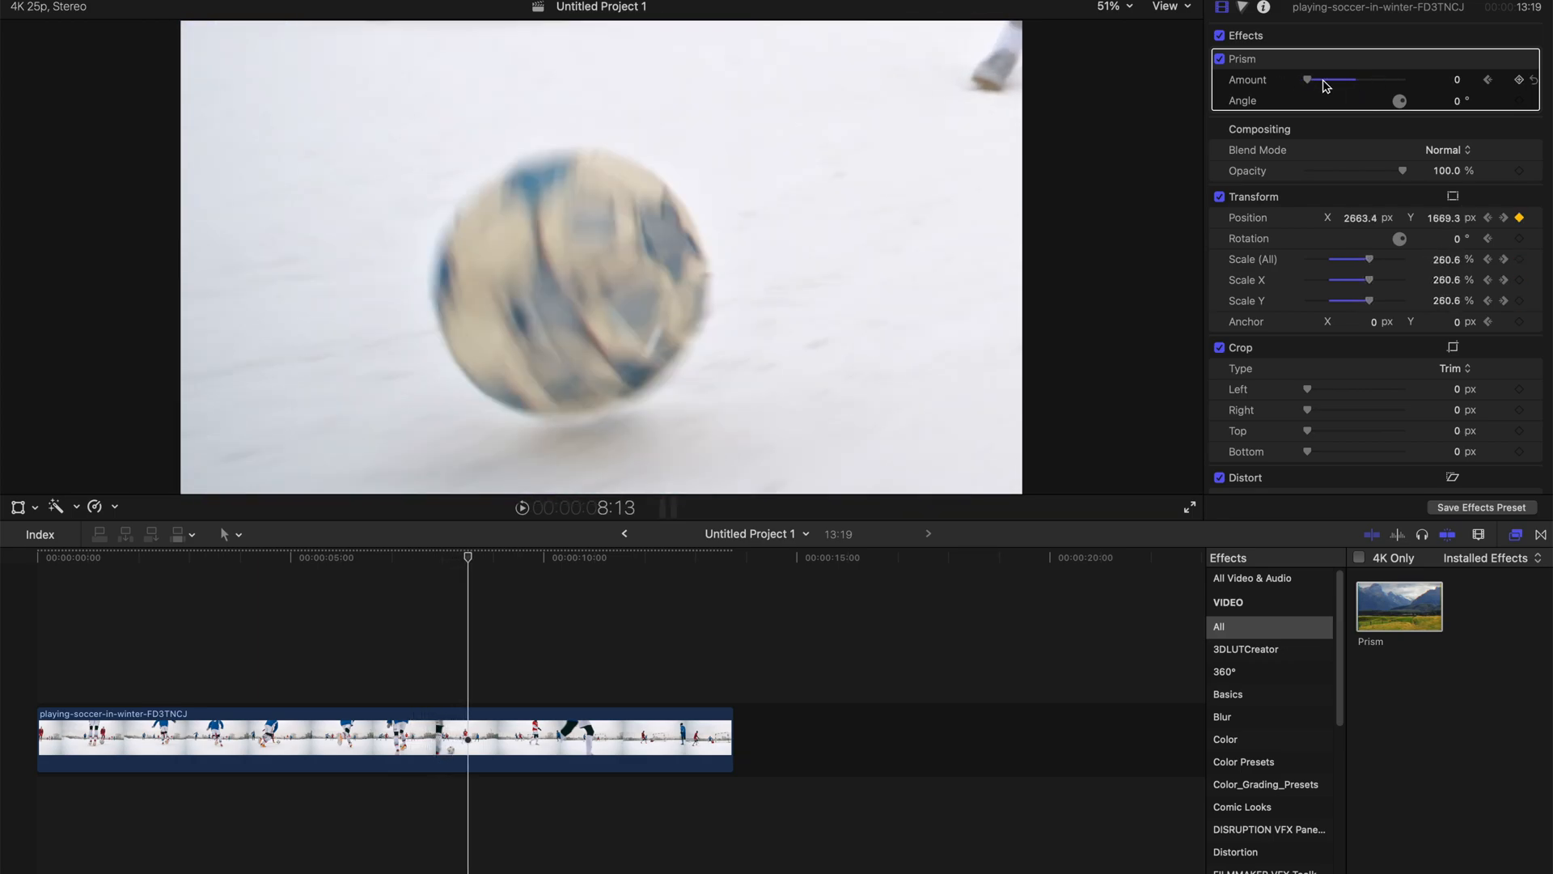
left_click_drag(1307, 80, 1380, 79)
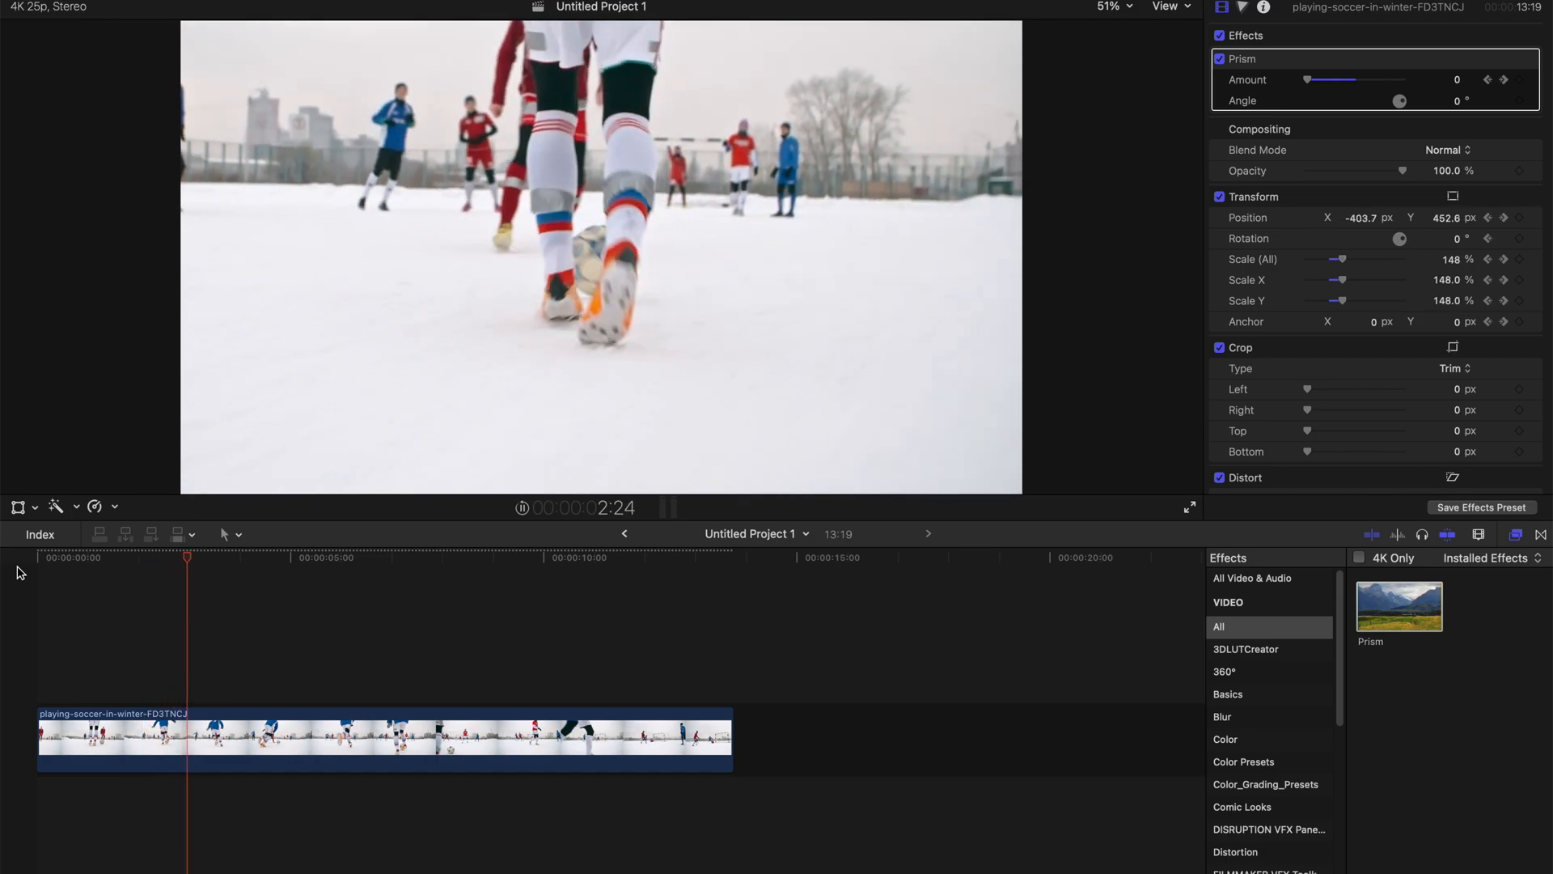
left_click(290, 557)
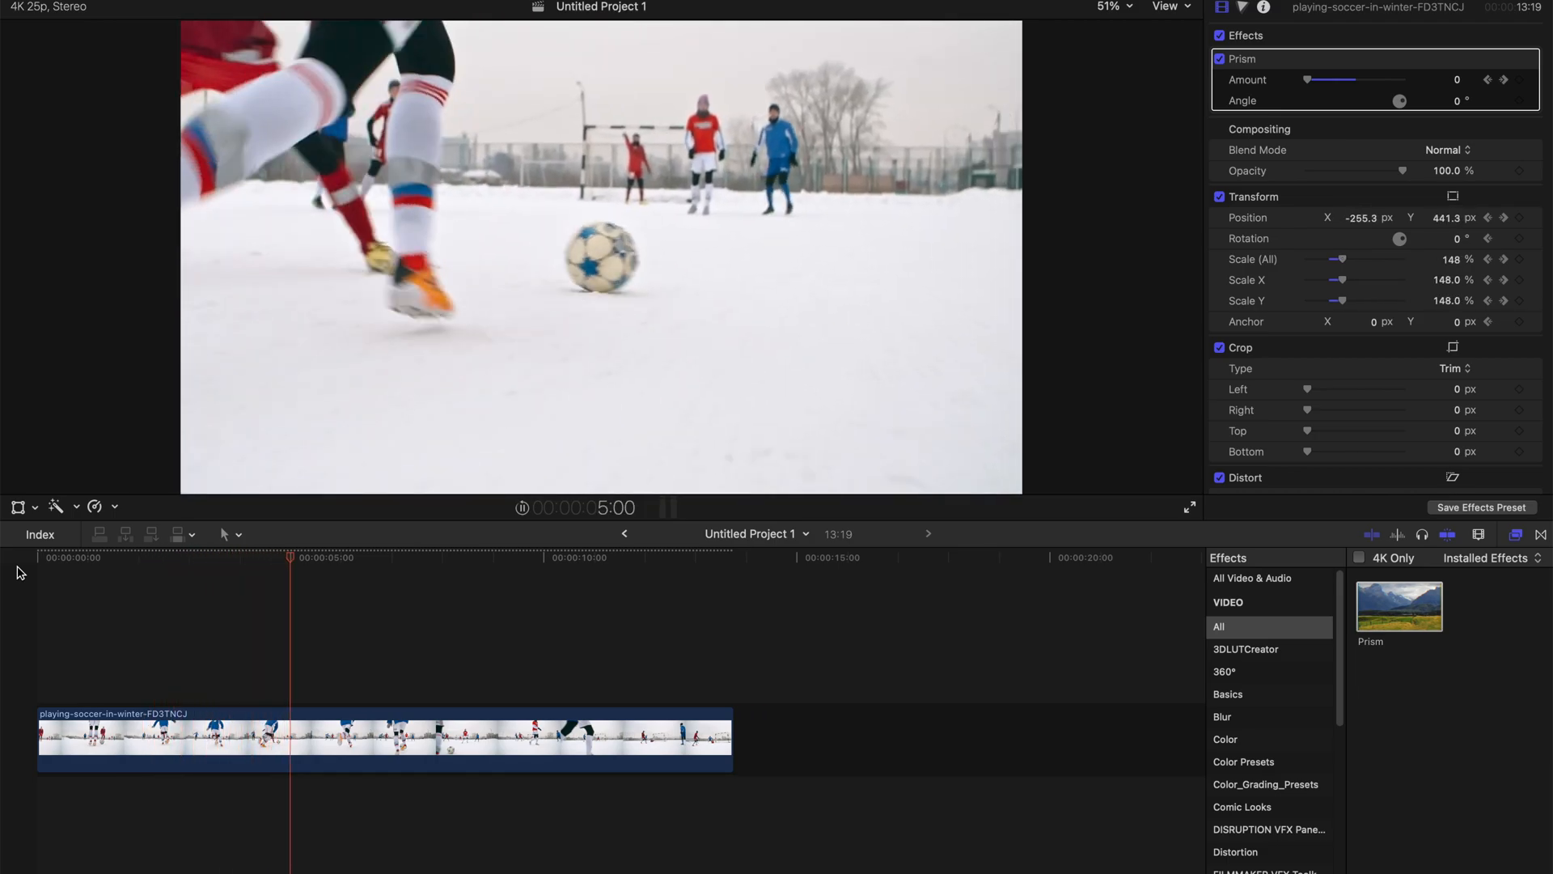
left_click(389, 558)
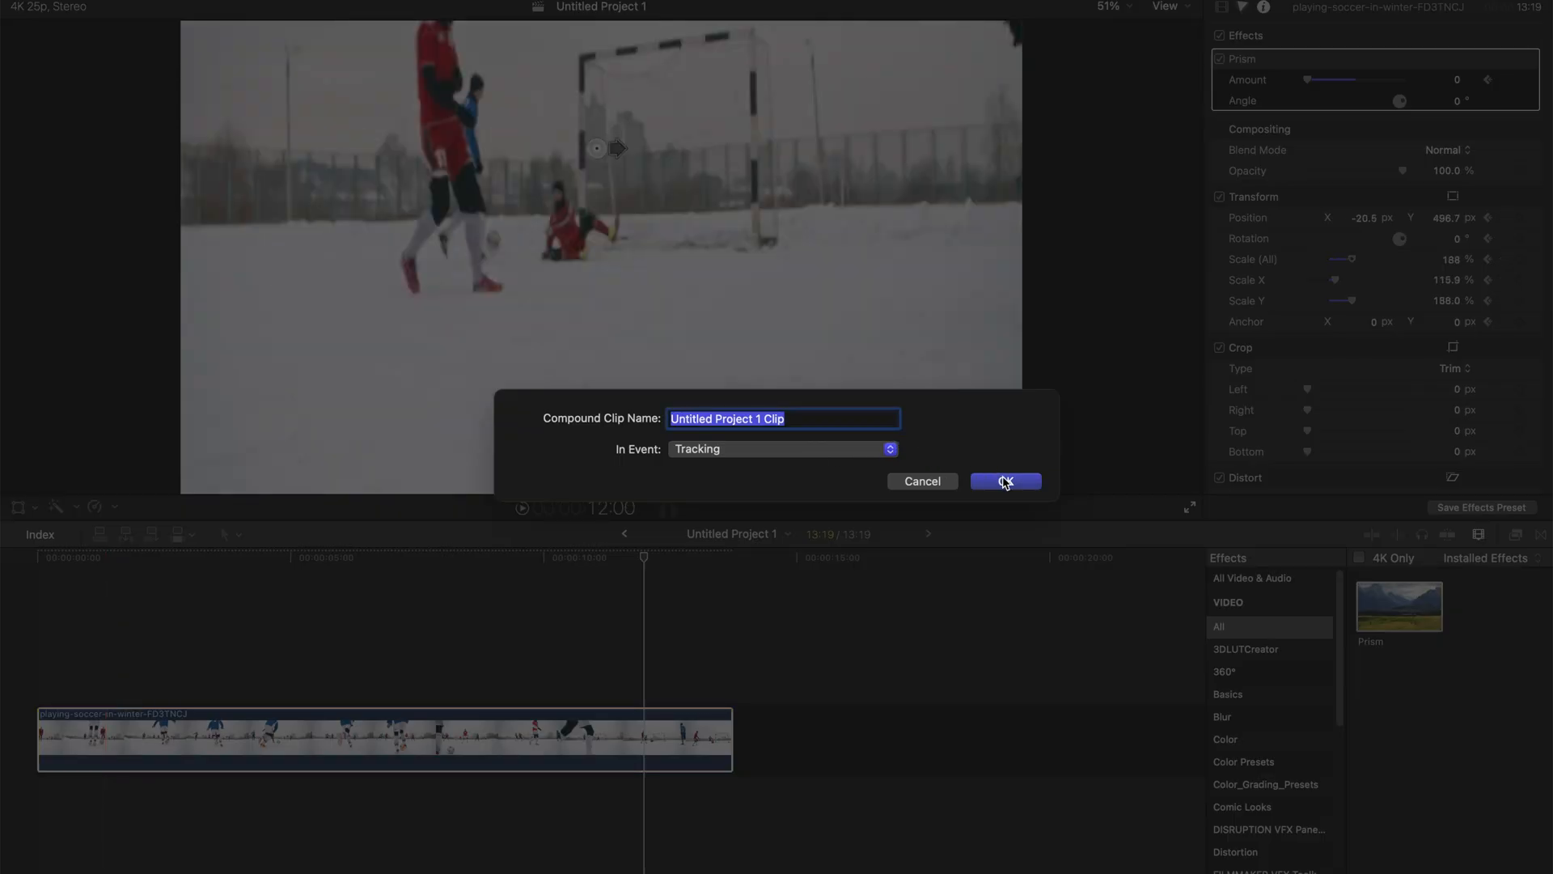
mouse_move(838, 424)
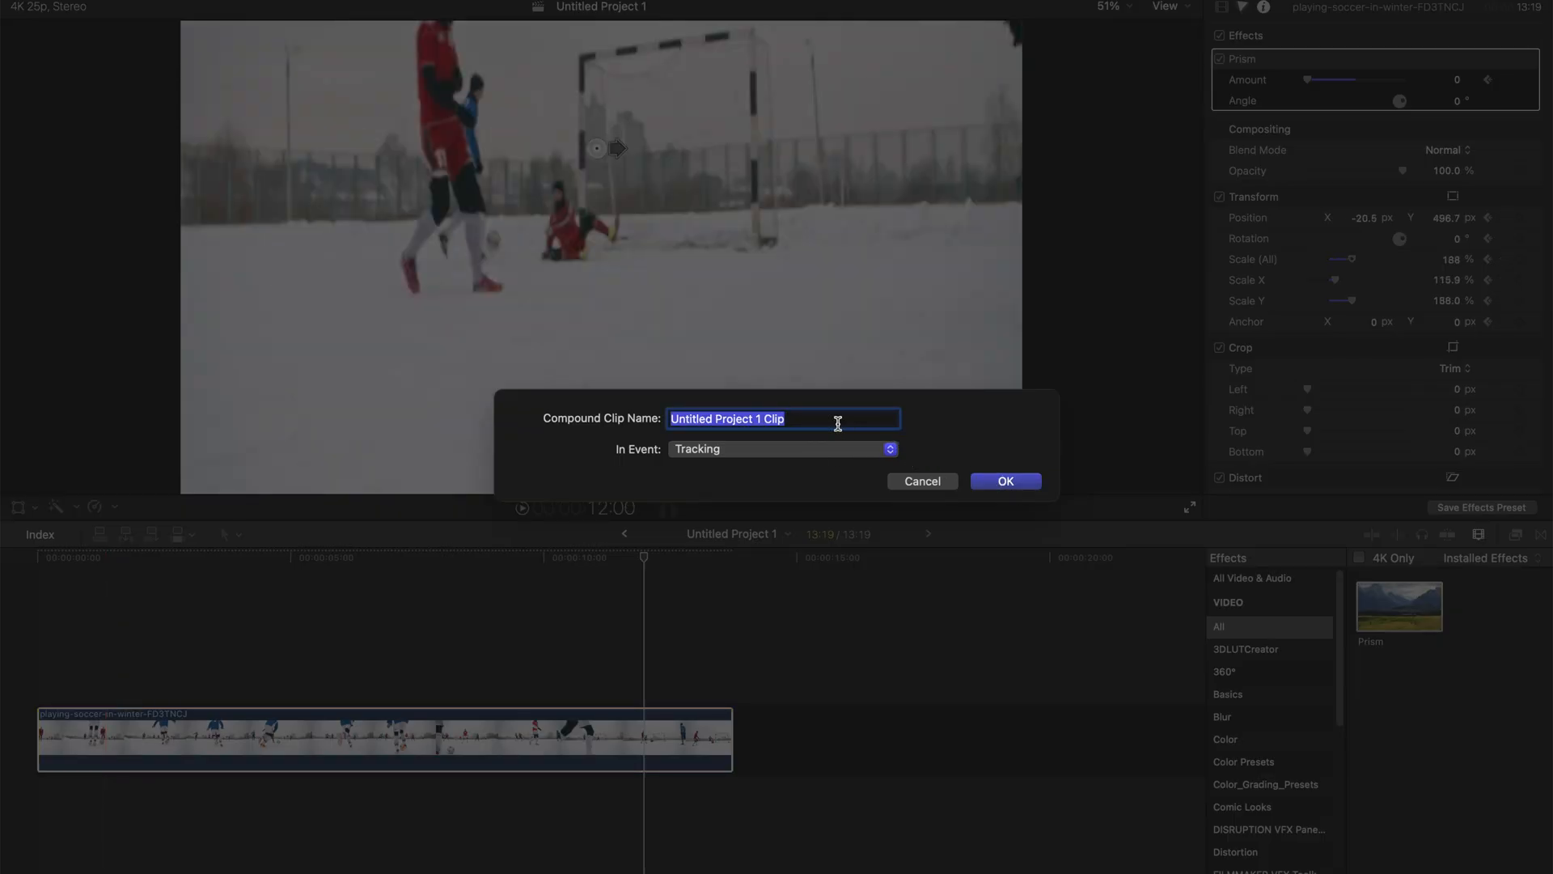
Name the new compound clip 'Football' and confirm it.
type("Football")
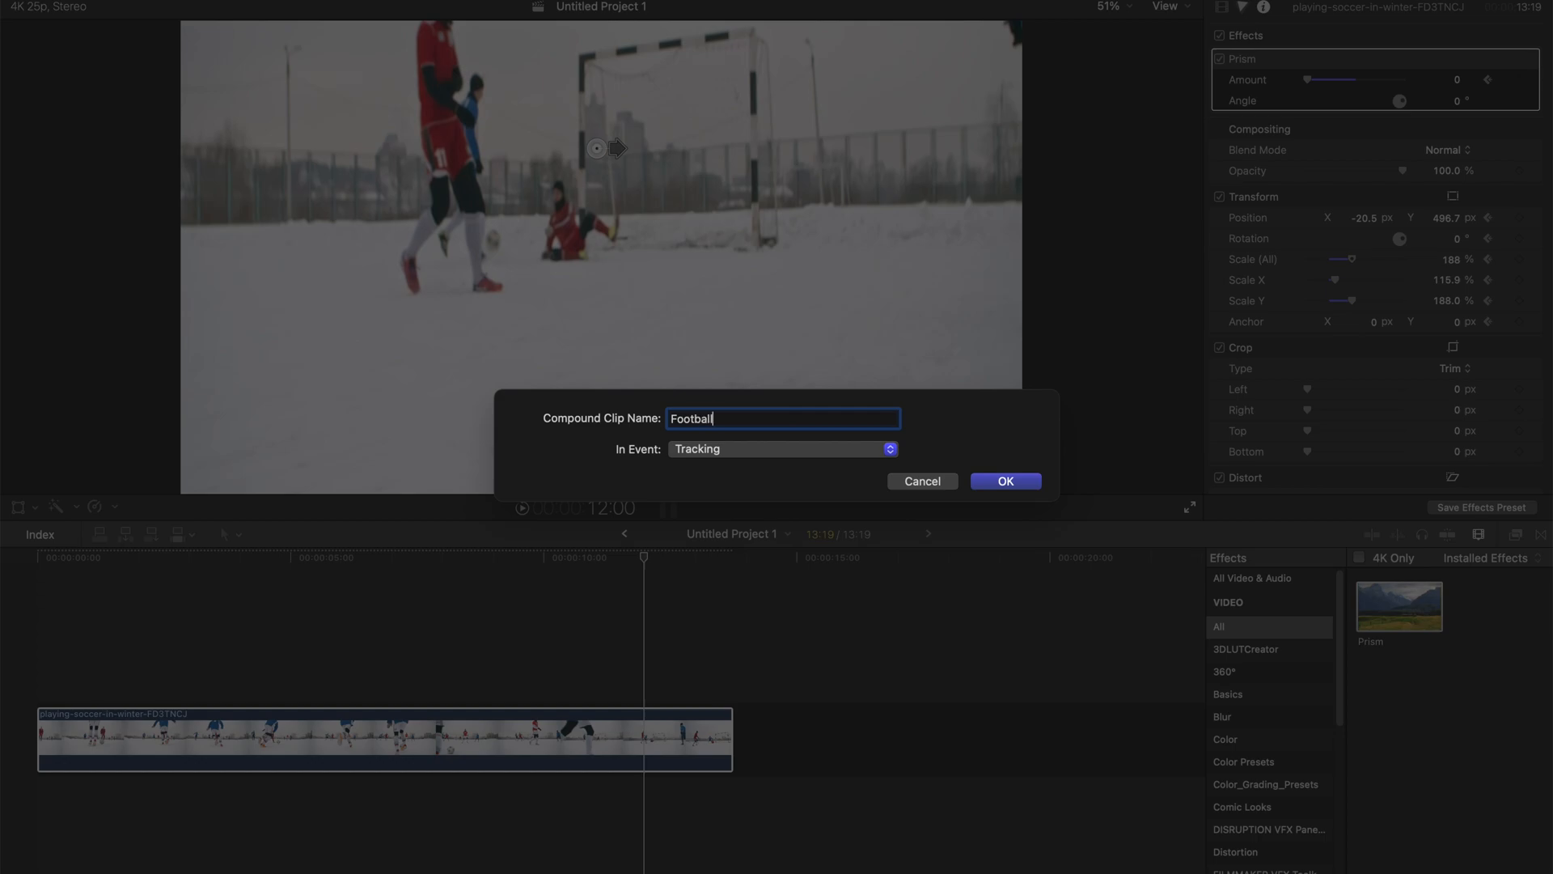
left_click(1006, 480)
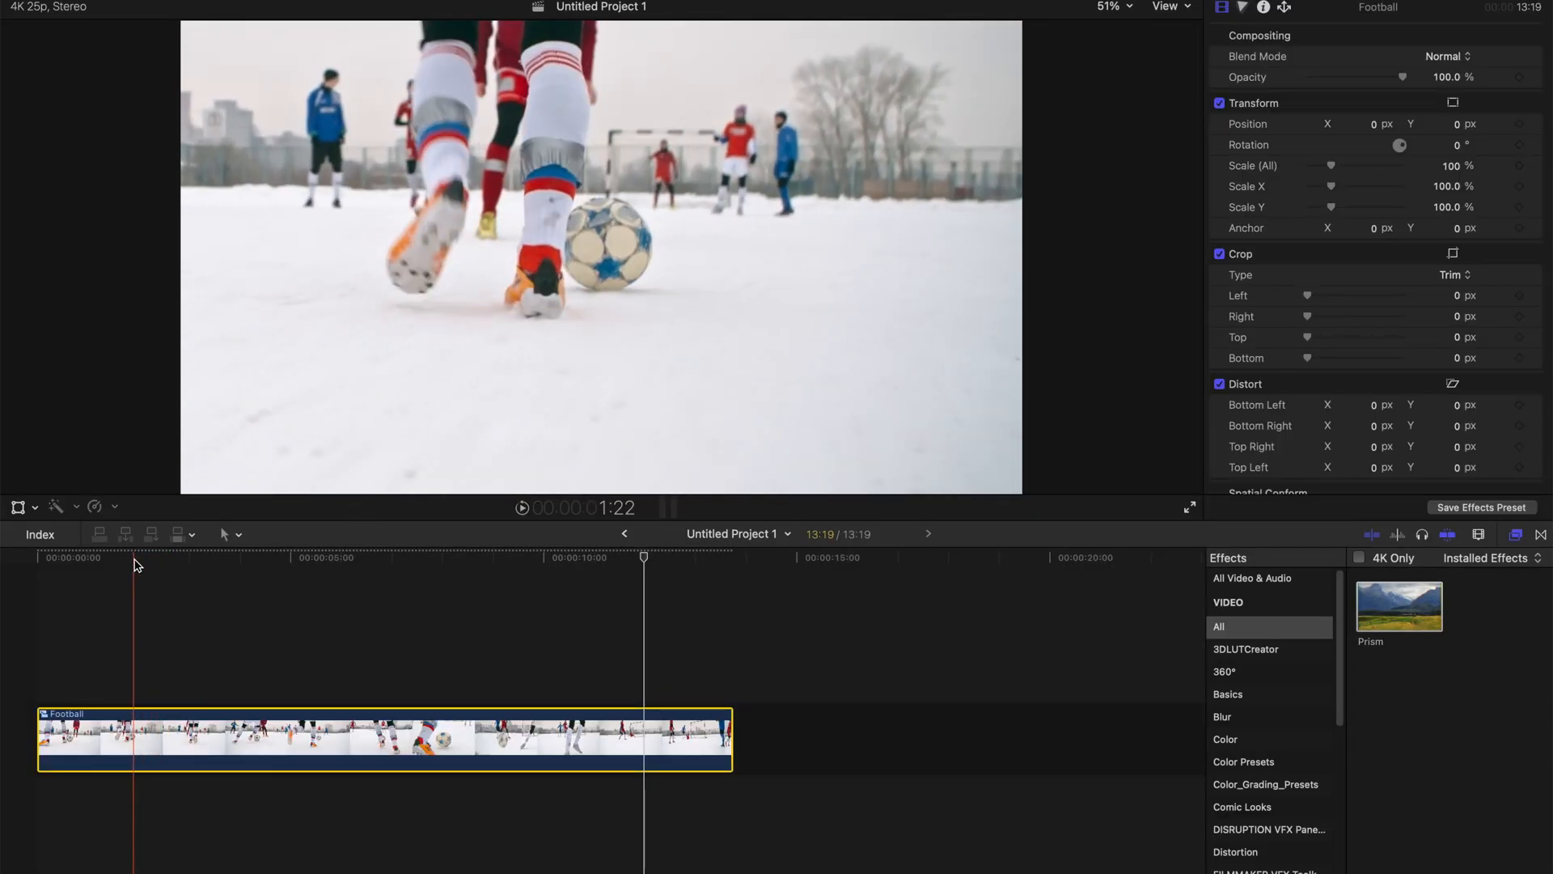